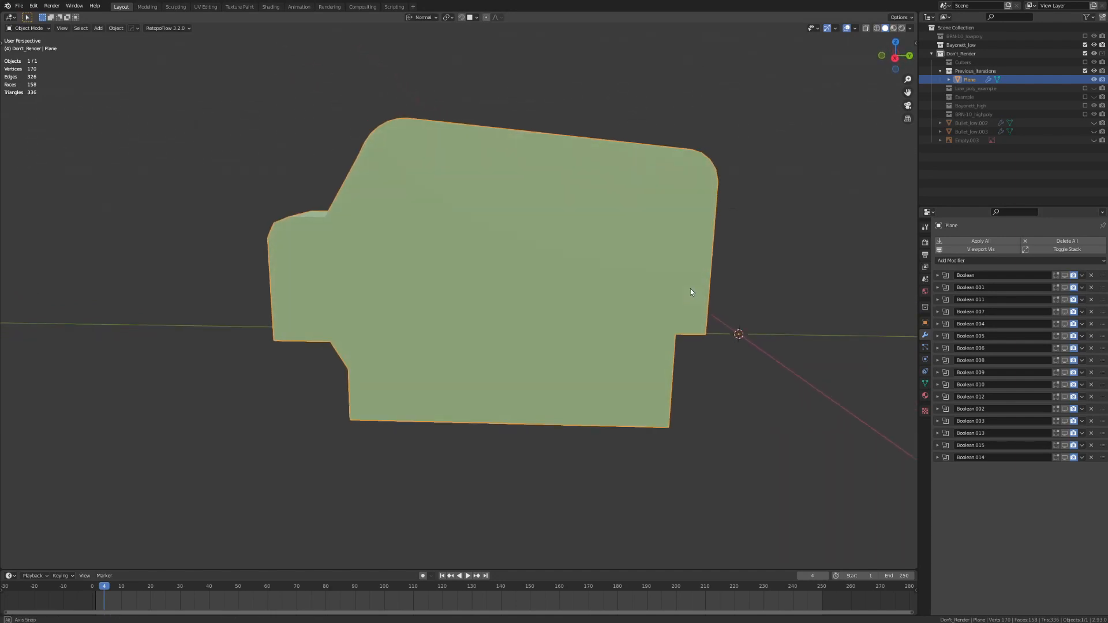
Step: Orbit to check the plain extruded block's depth before re-enabling its Boolean modifiers
drag(692, 292, 770, 367)
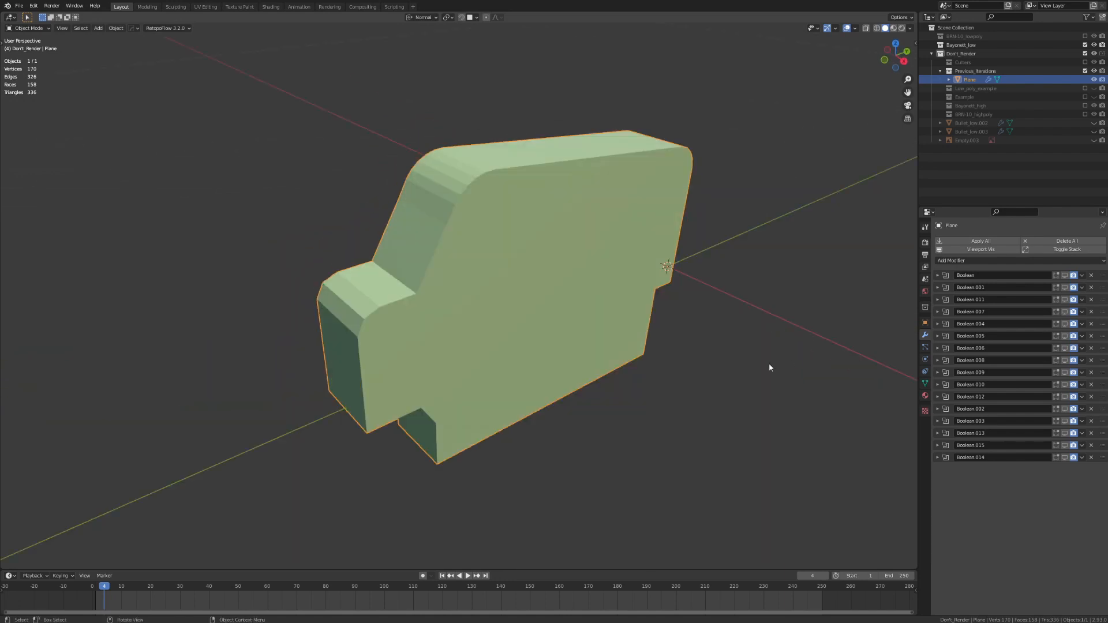
mouse_move(702, 376)
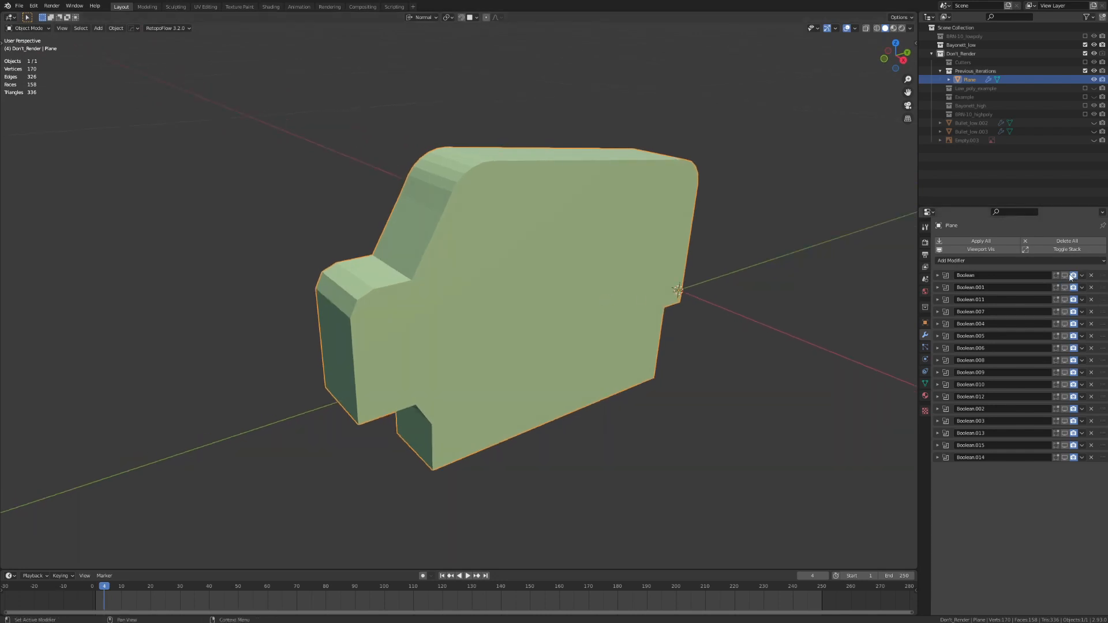
mouse_move(1064, 275)
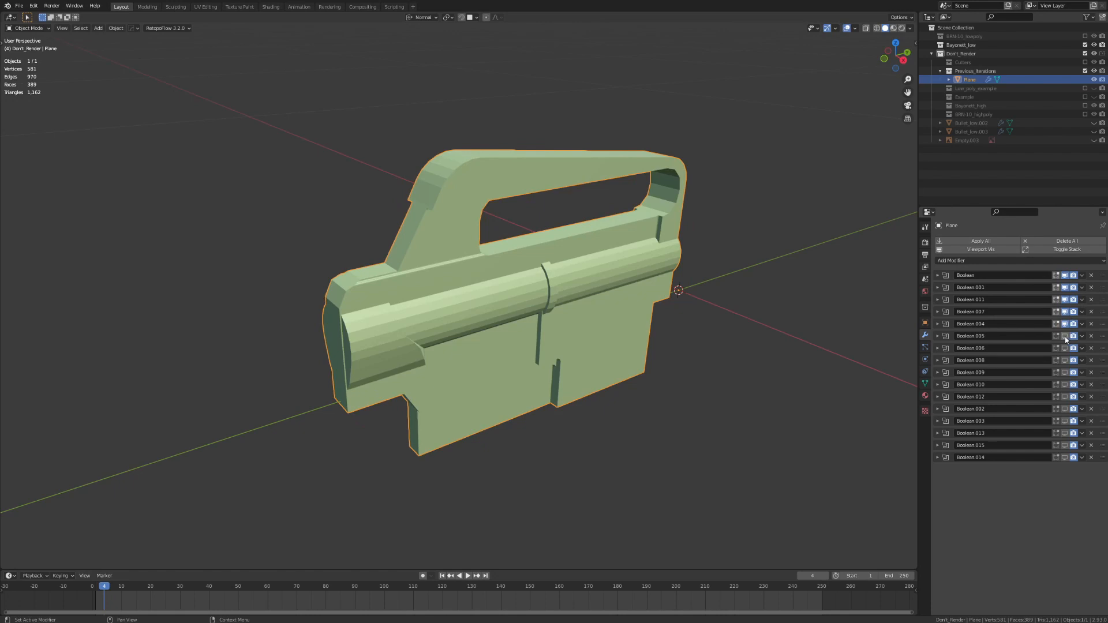
Step: Unhide the Cutters collection so the cutter wireframes appear around the receiver
click(1064, 397)
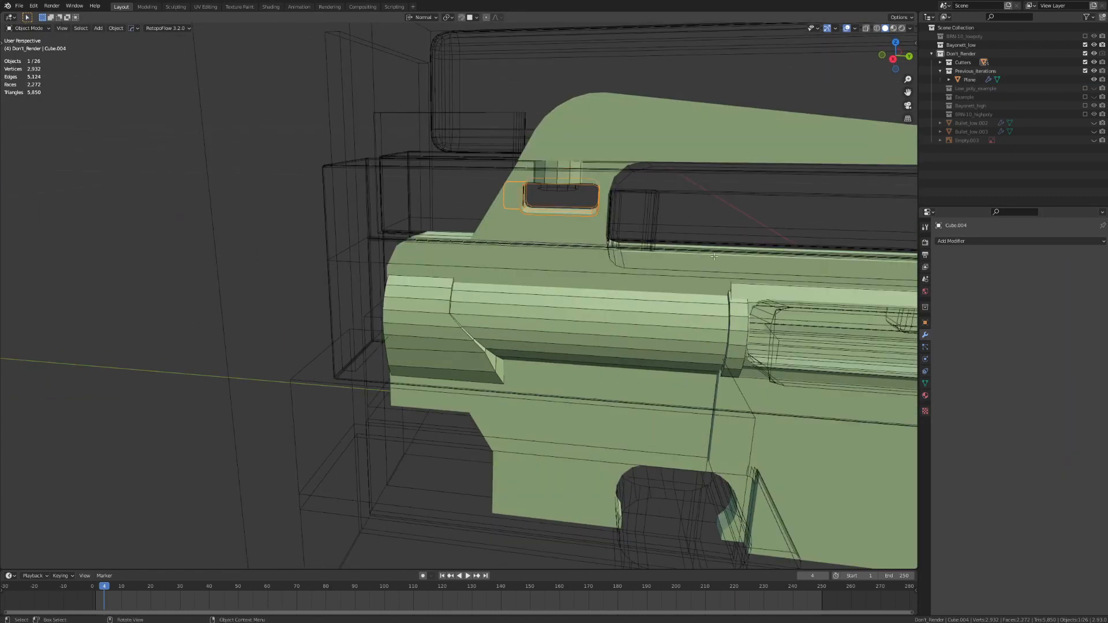
Step: Nudge the Cube.004 slot cutter in Edit Mode, then inspect the receiver from below
key(Tab)
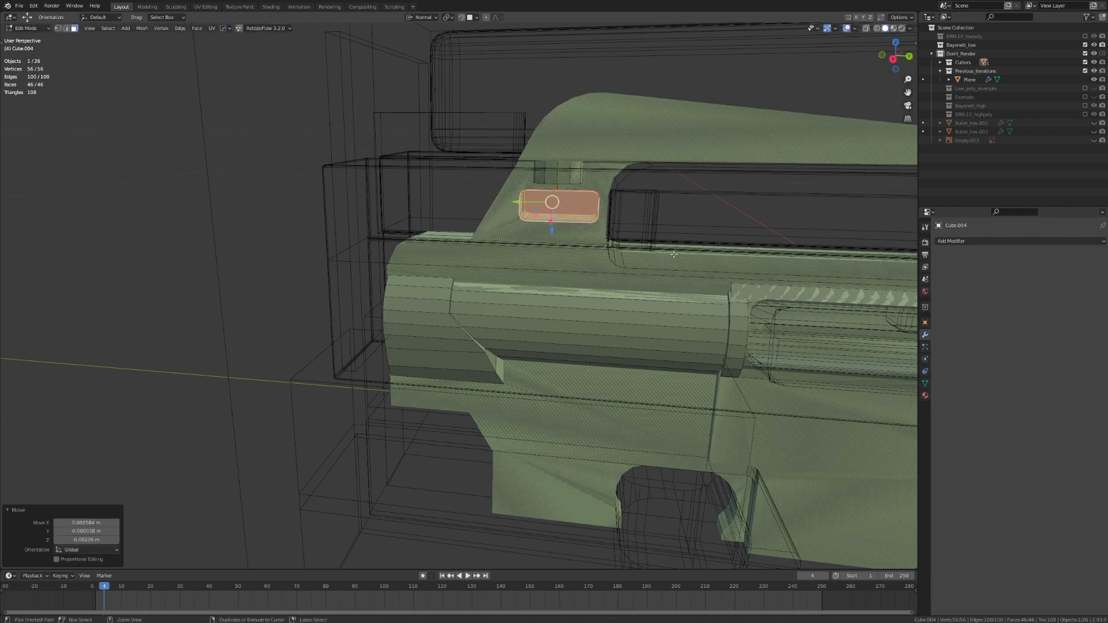
key(Tab)
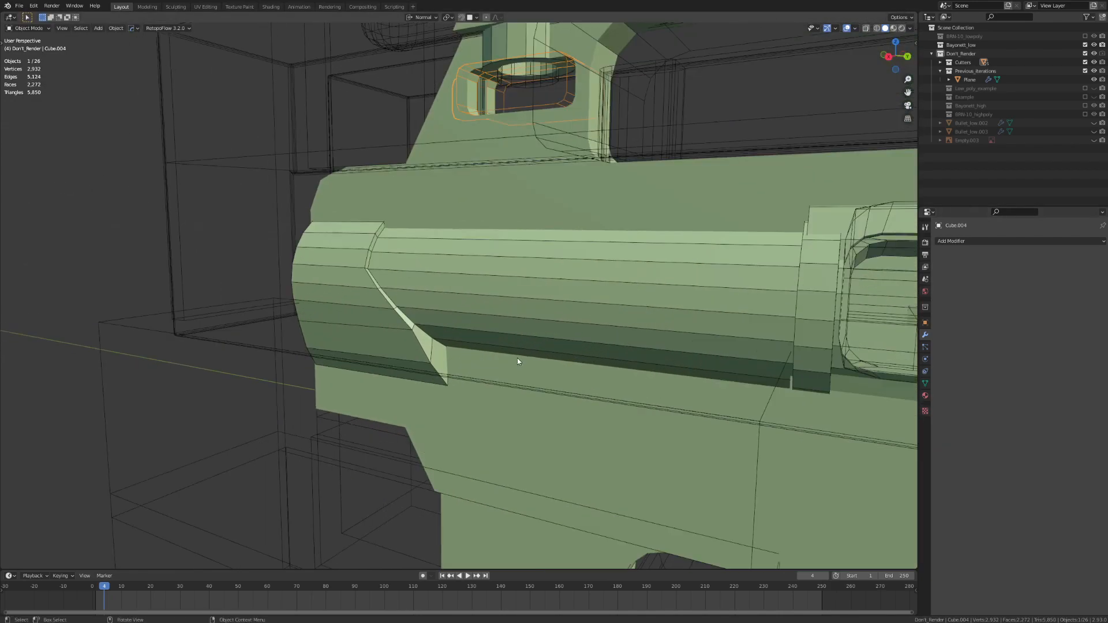
drag(516, 361, 499, 376)
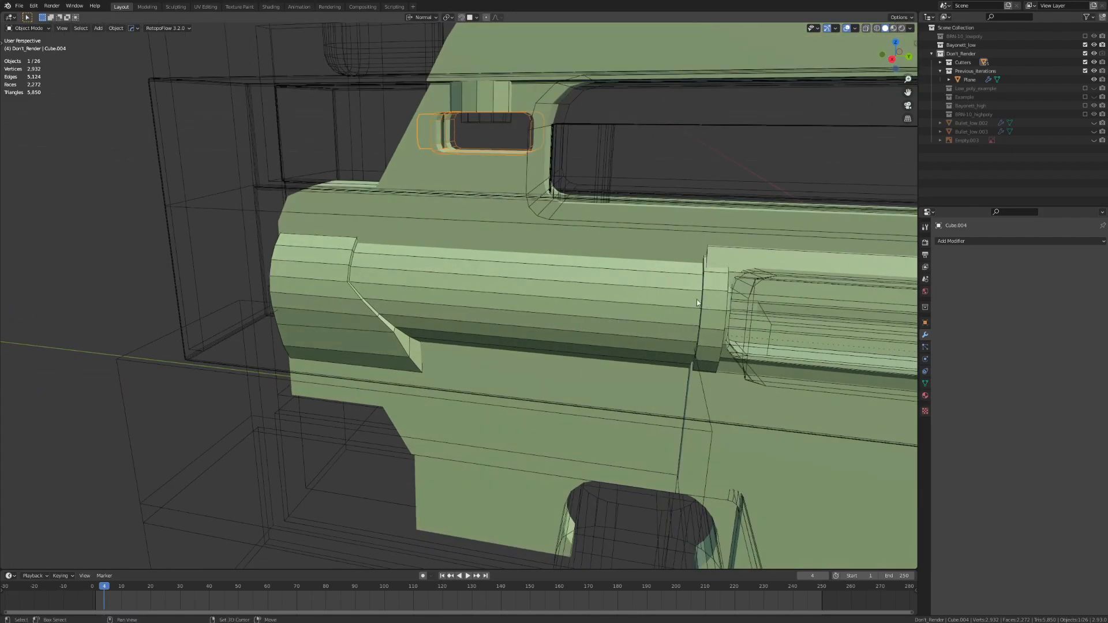
drag(697, 304, 660, 329)
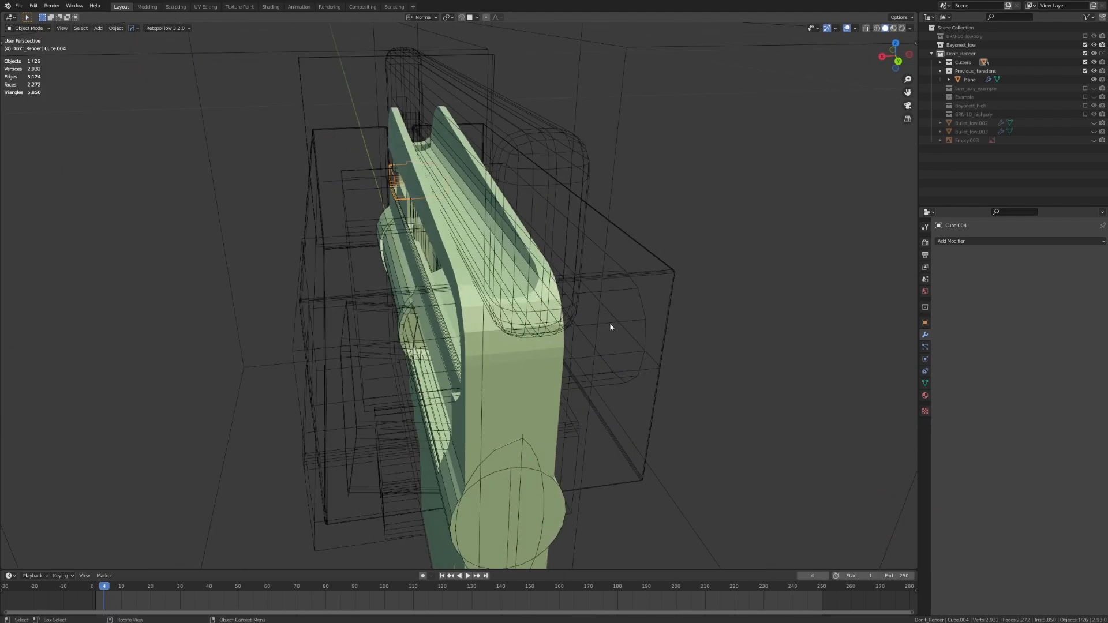
Step: Inspect the Cube.003 rounded cutter around and down through the carry handle opening
drag(611, 327, 391, 162)
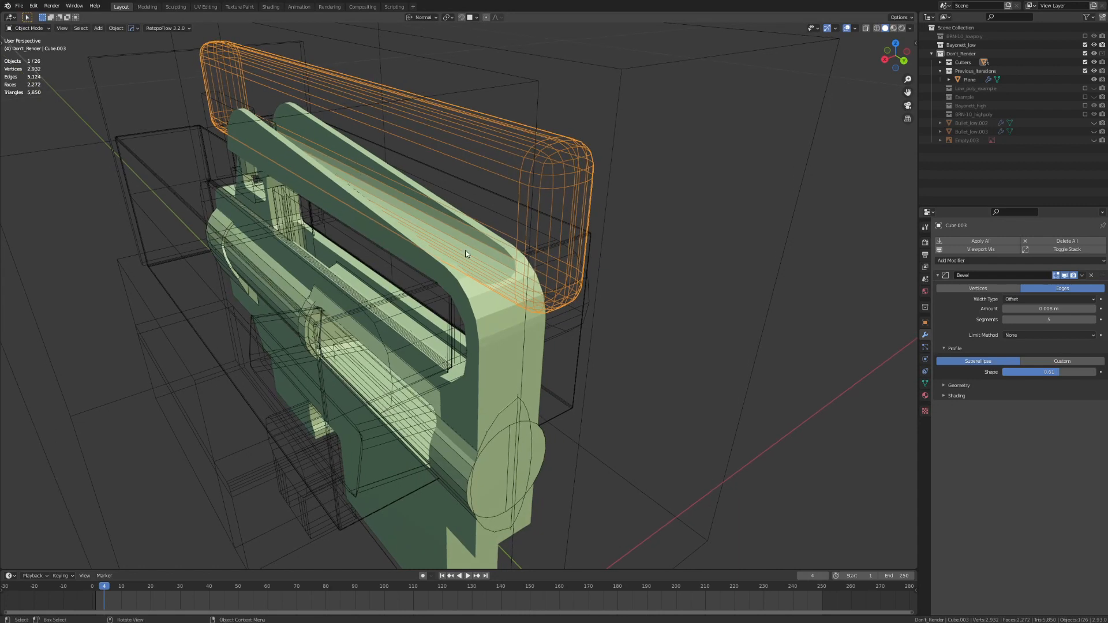
drag(466, 254, 550, 278)
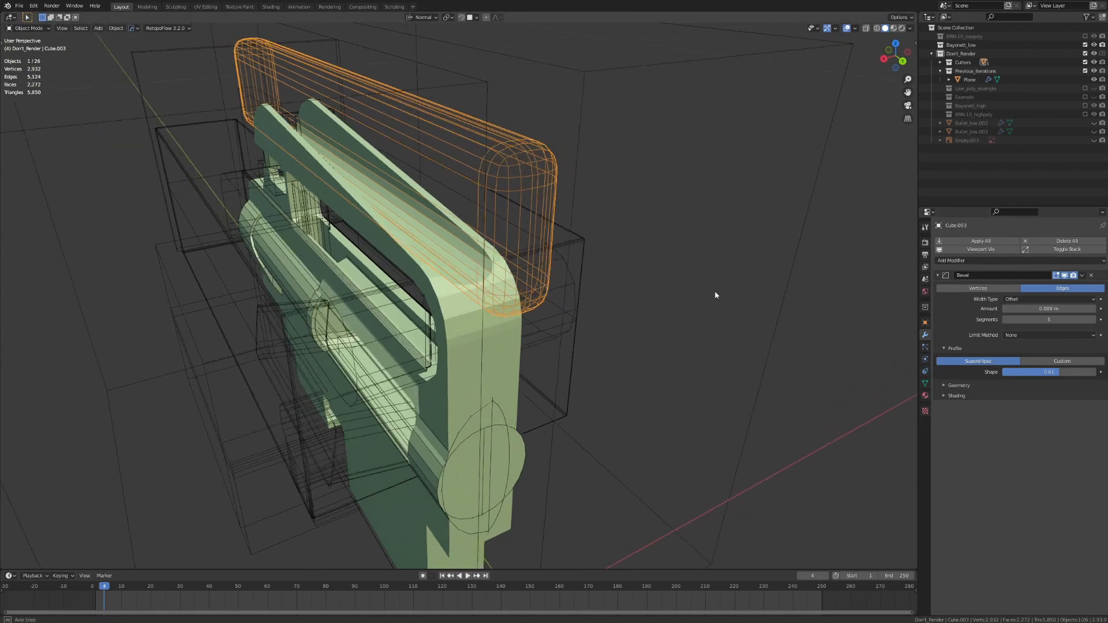
drag(716, 296, 549, 285)
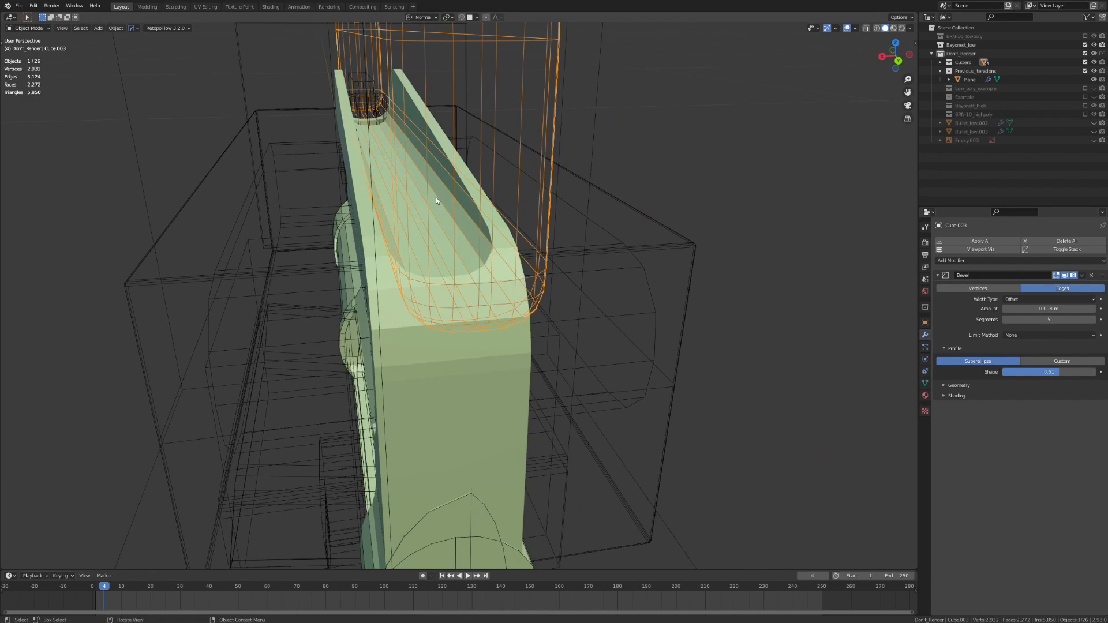
drag(436, 201, 515, 275)
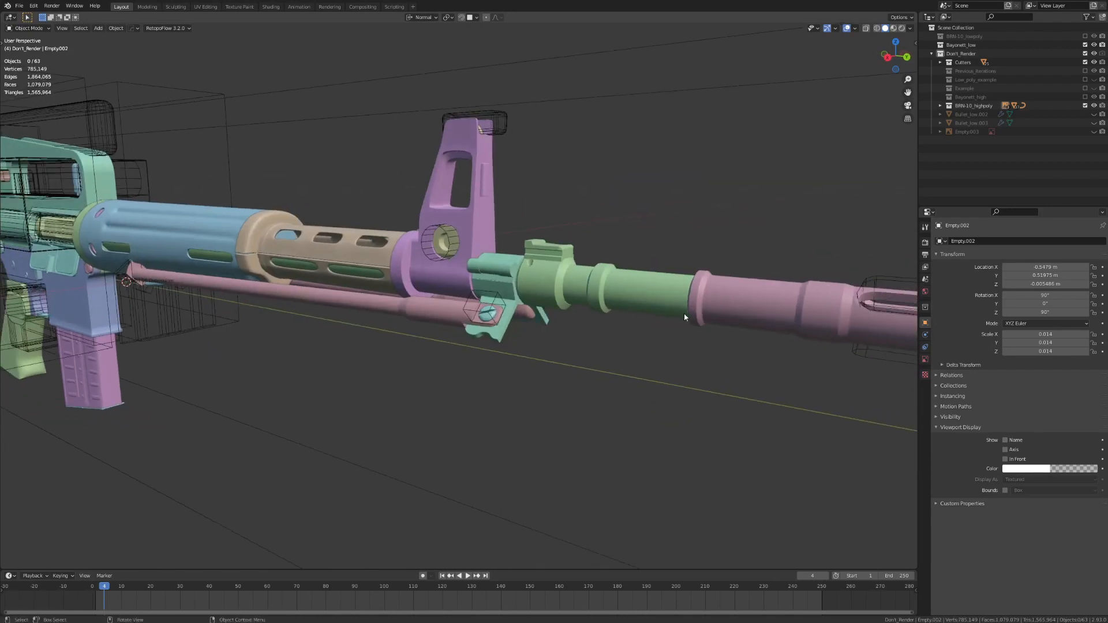
Step: Tour the M16 from the front sight, the other side, the whole rifle and the receiver and stock
drag(684, 317, 659, 332)
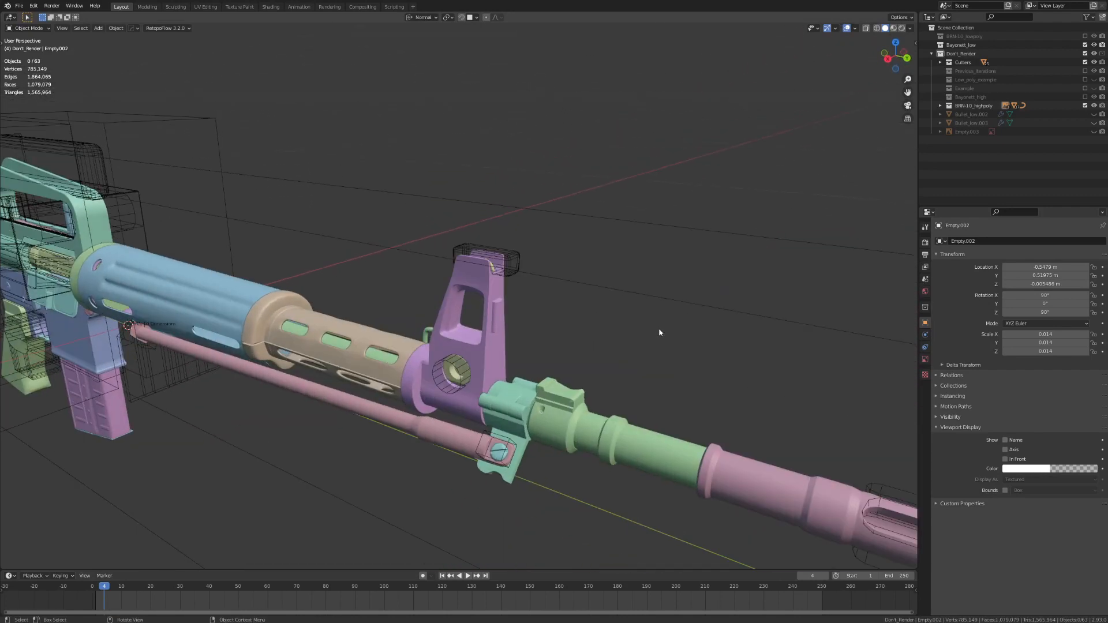
drag(657, 332, 428, 336)
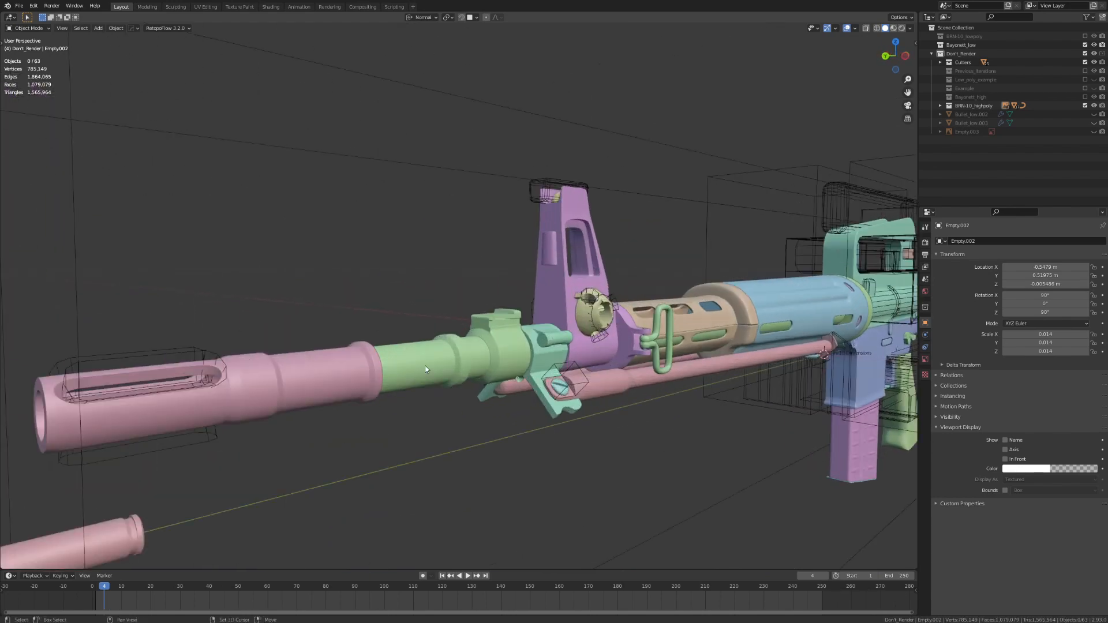
drag(426, 369, 456, 329)
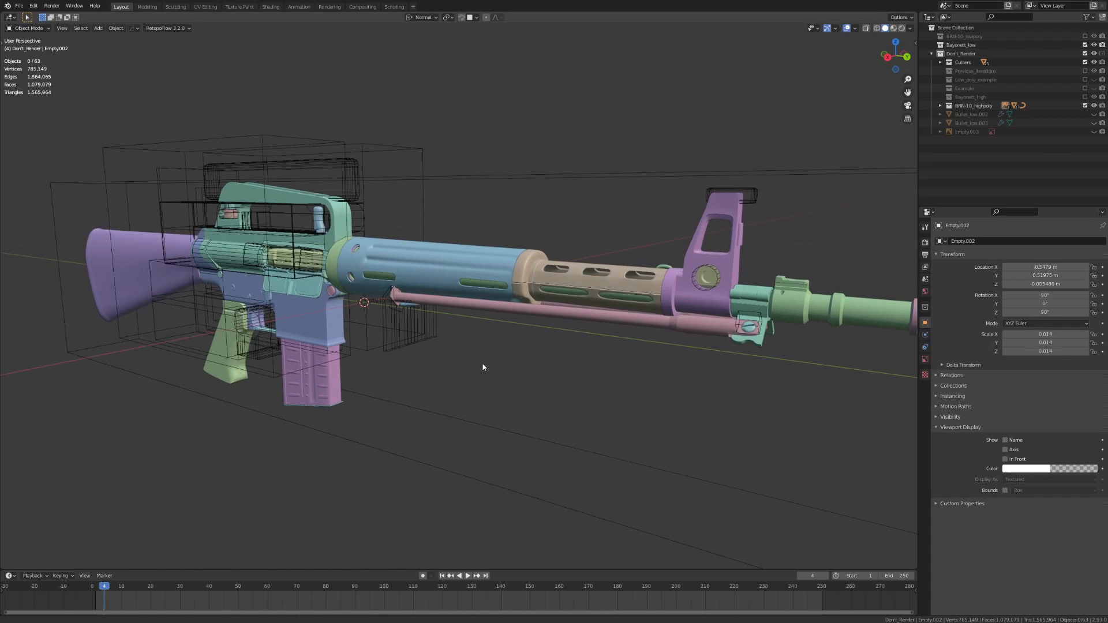
drag(483, 367, 584, 425)
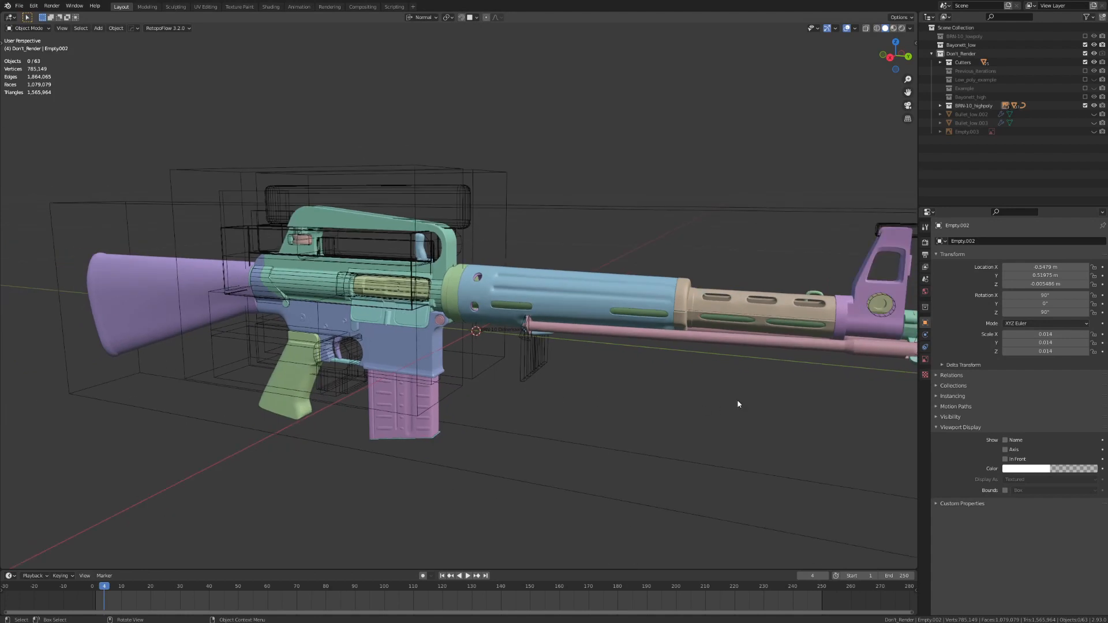
Step: Look over the muzzle and cartridge, then pull back to view the whole scene
drag(738, 404, 567, 270)
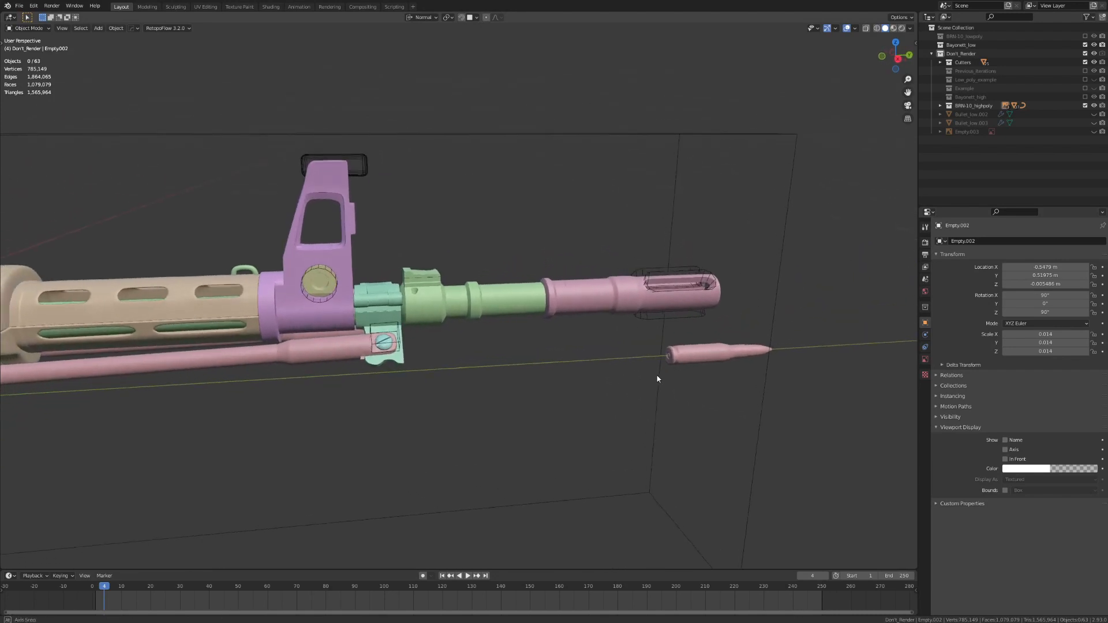
drag(657, 378, 691, 378)
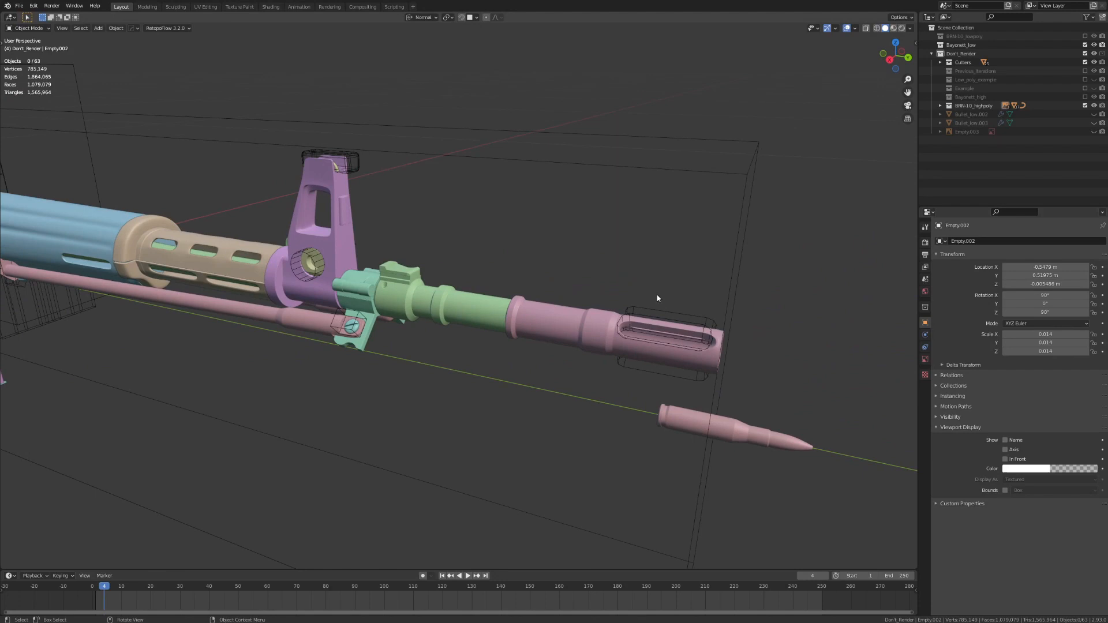
drag(657, 298, 650, 285)
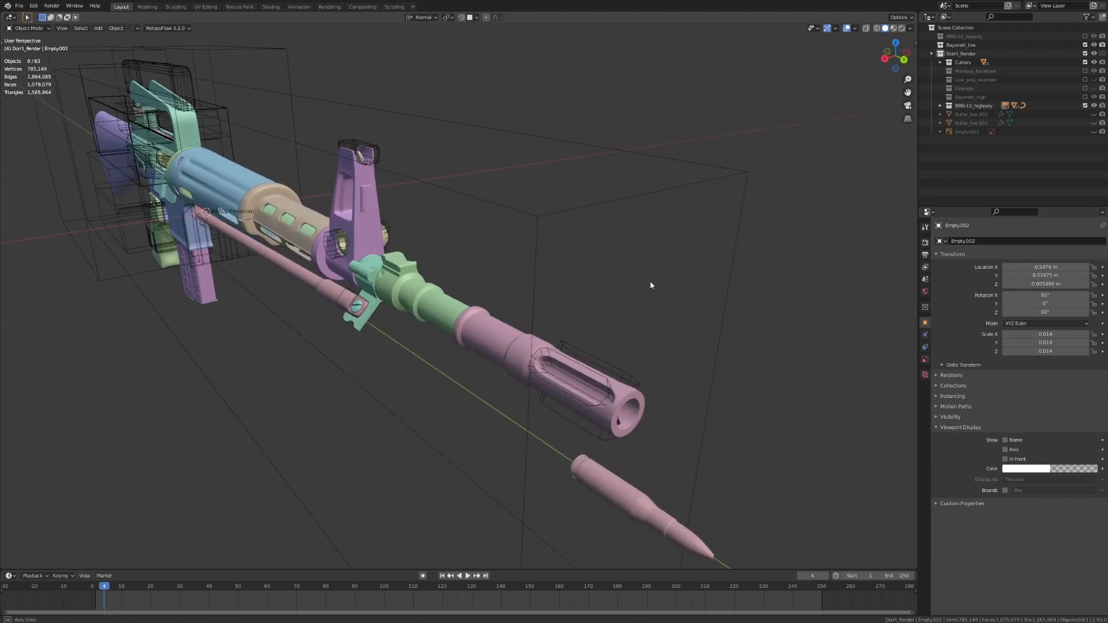
drag(650, 285, 697, 333)
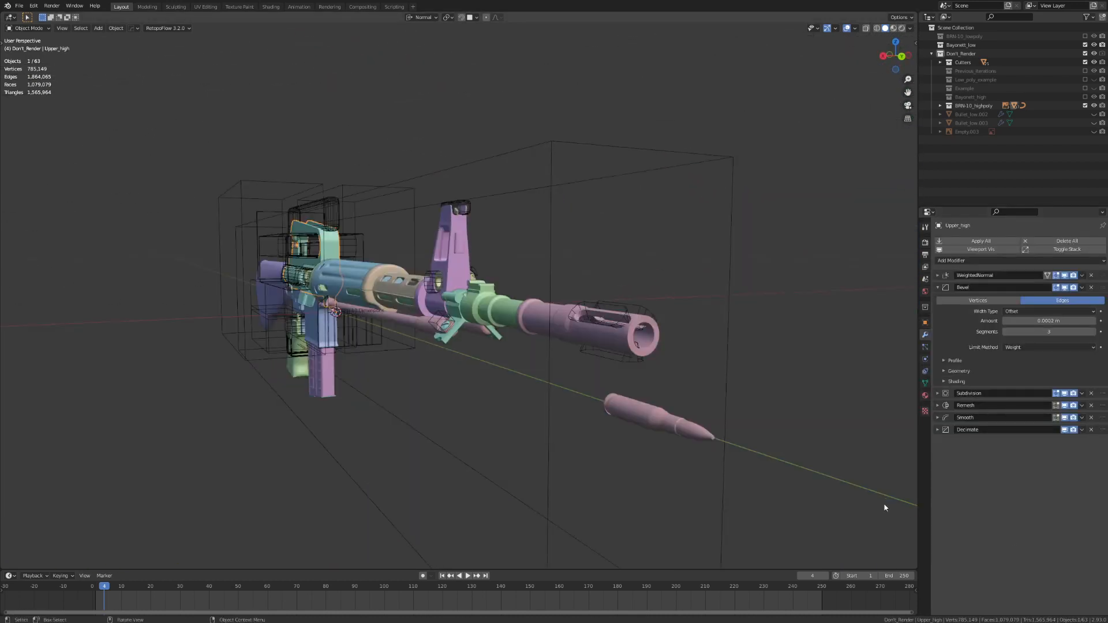
drag(883, 507, 554, 423)
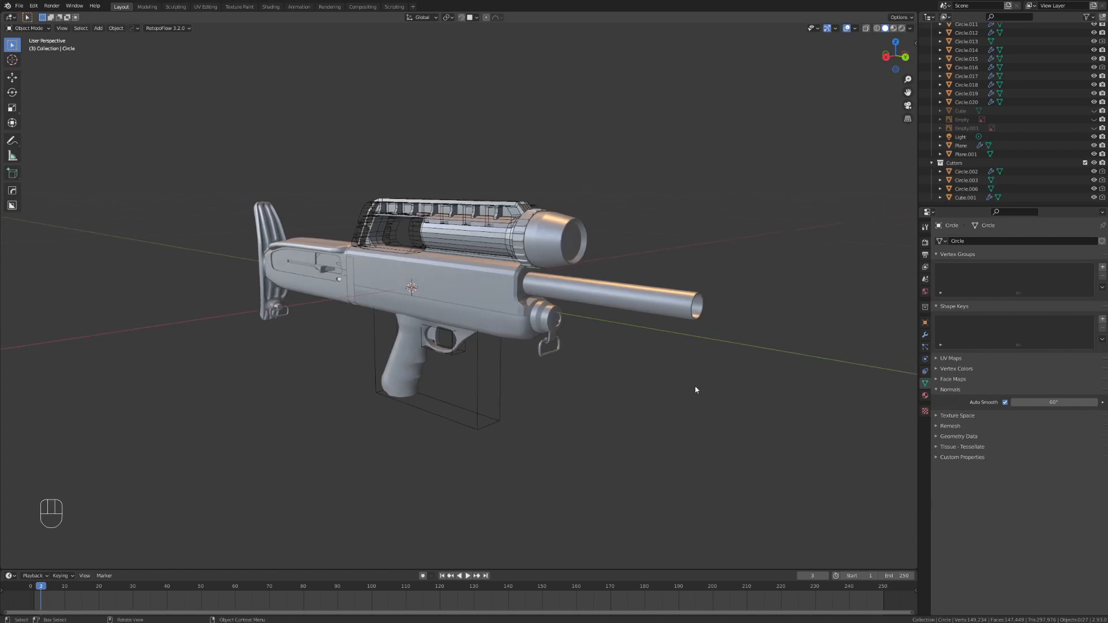
drag(696, 390, 699, 408)
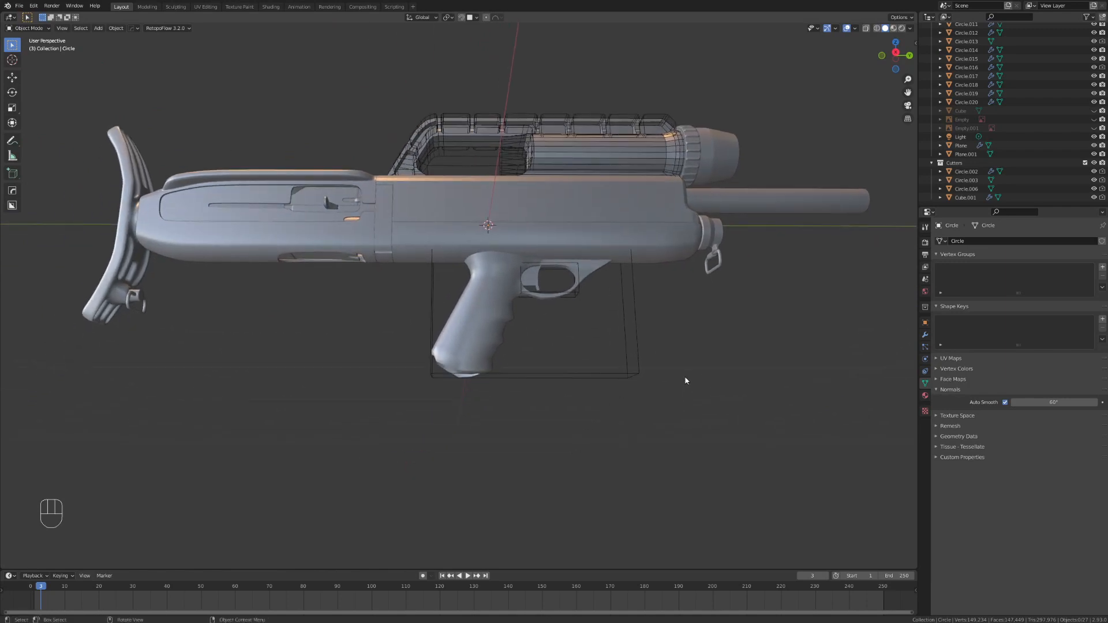
drag(686, 382, 613, 432)
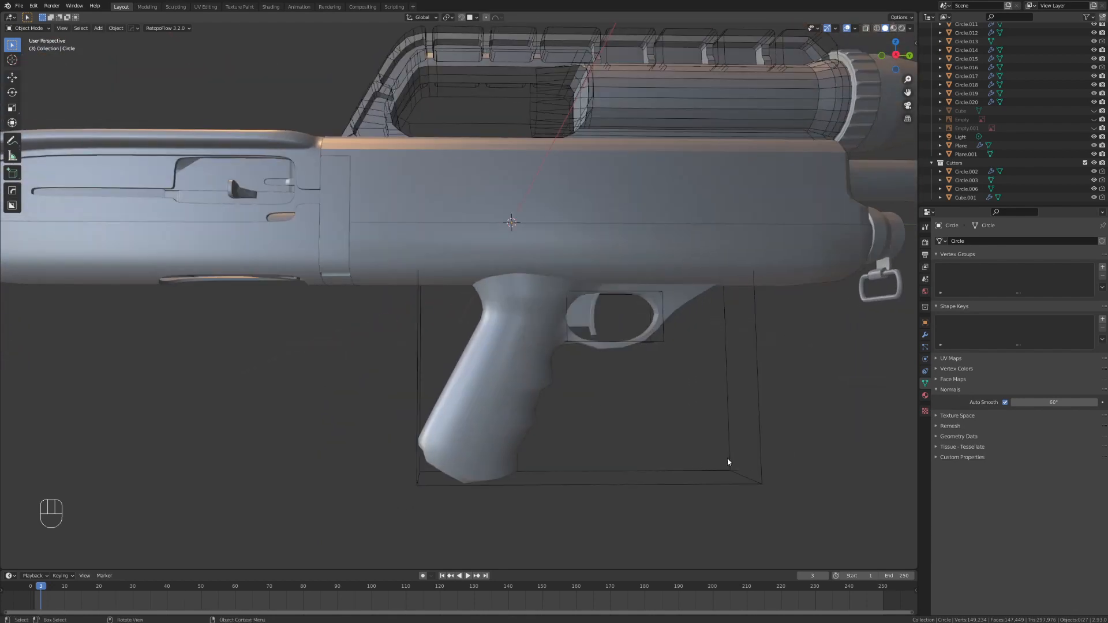
key(Tab)
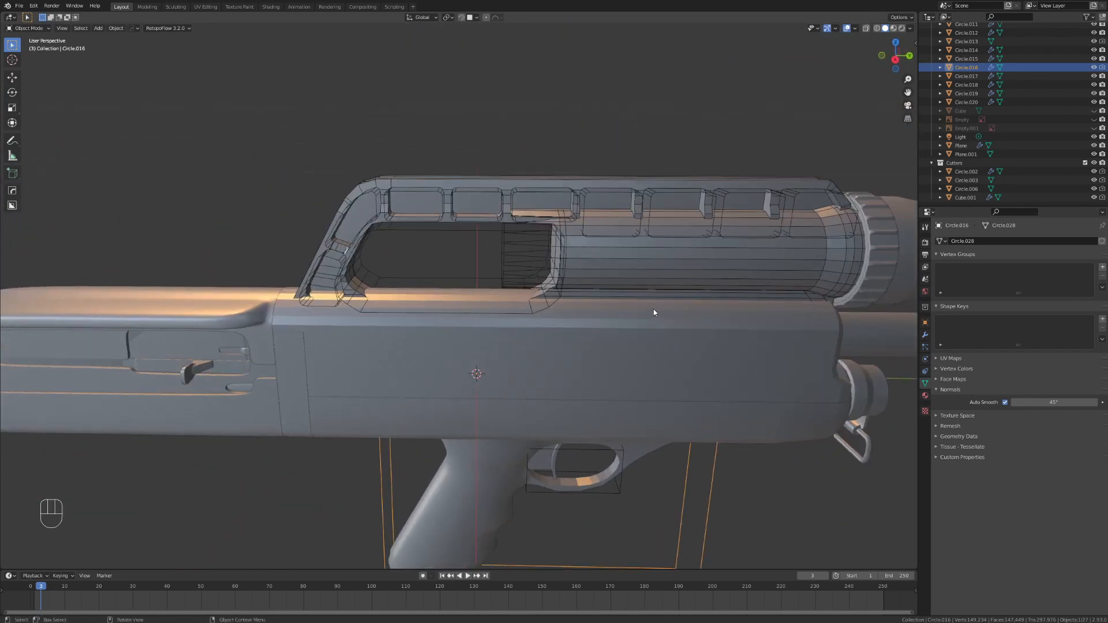
Step: Run a HardOps Union Boolean joining the carry handle onto the receiver, then check the result
drag(653, 313, 621, 325)
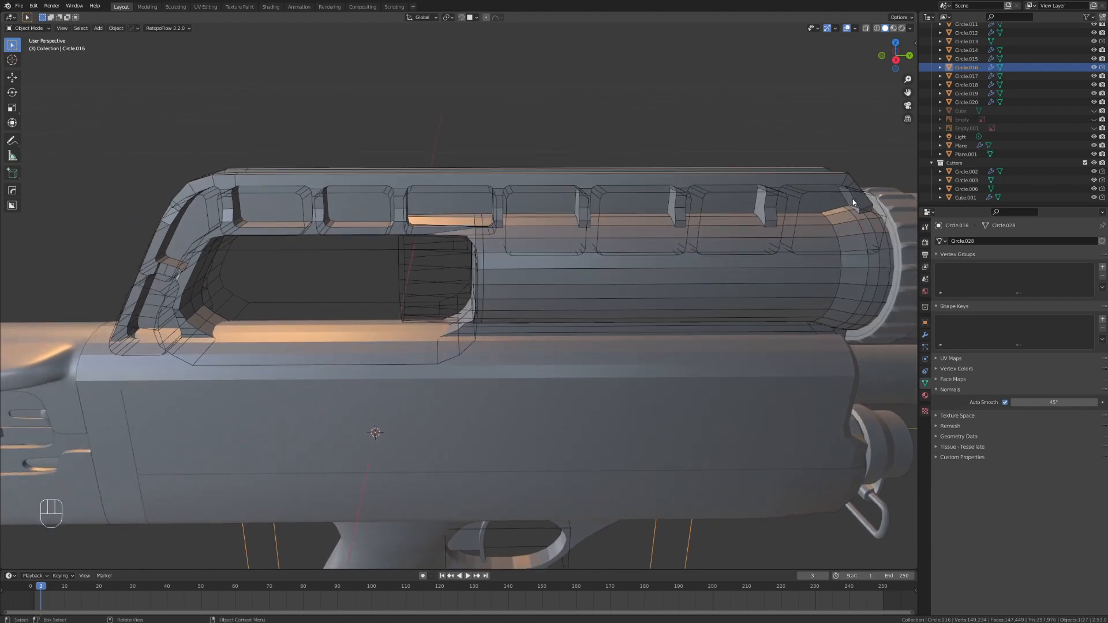
mouse_move(232, 299)
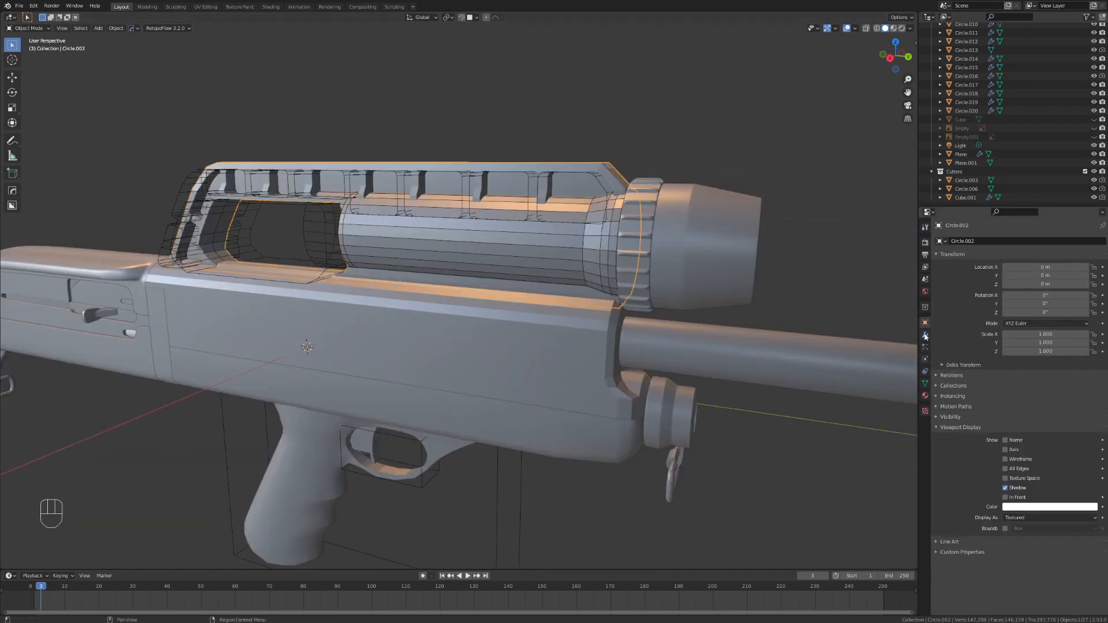
click(925, 335)
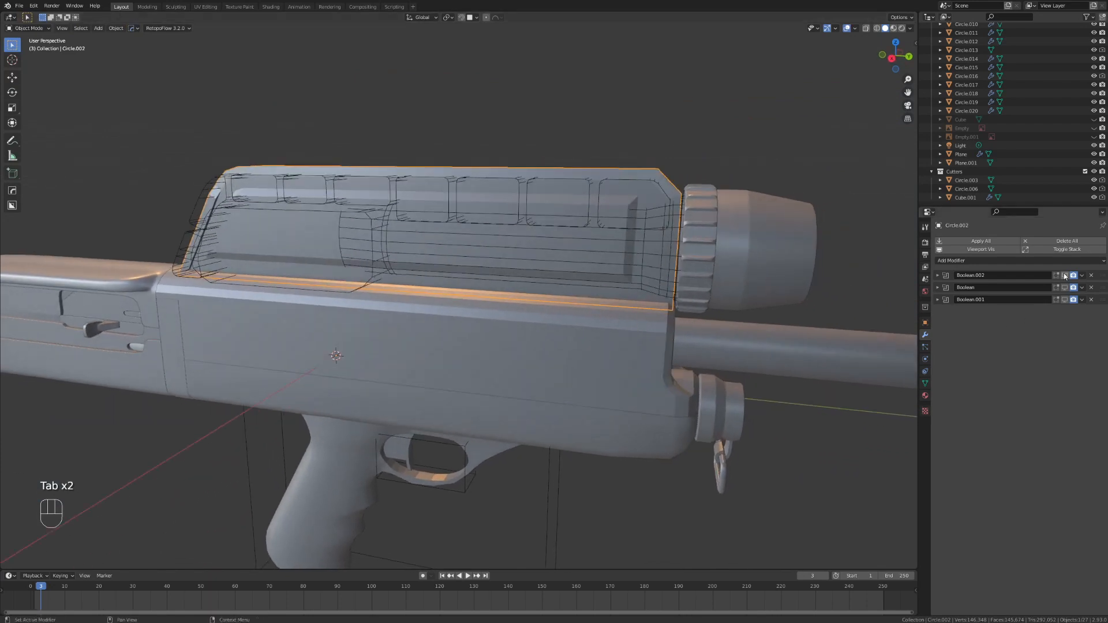
click(965, 197)
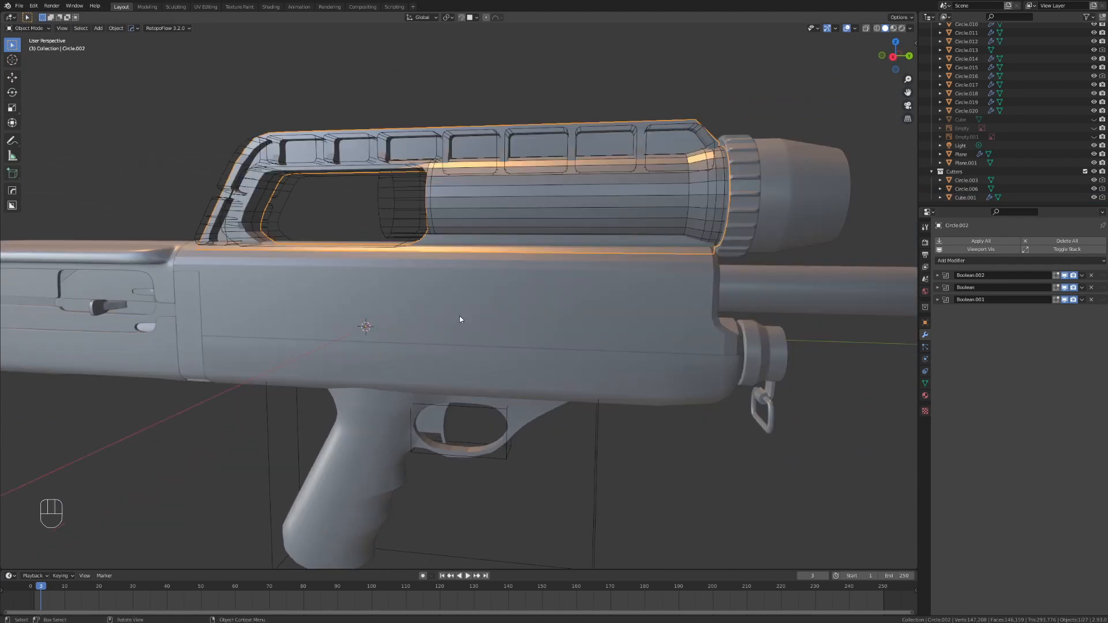
drag(460, 319, 517, 283)
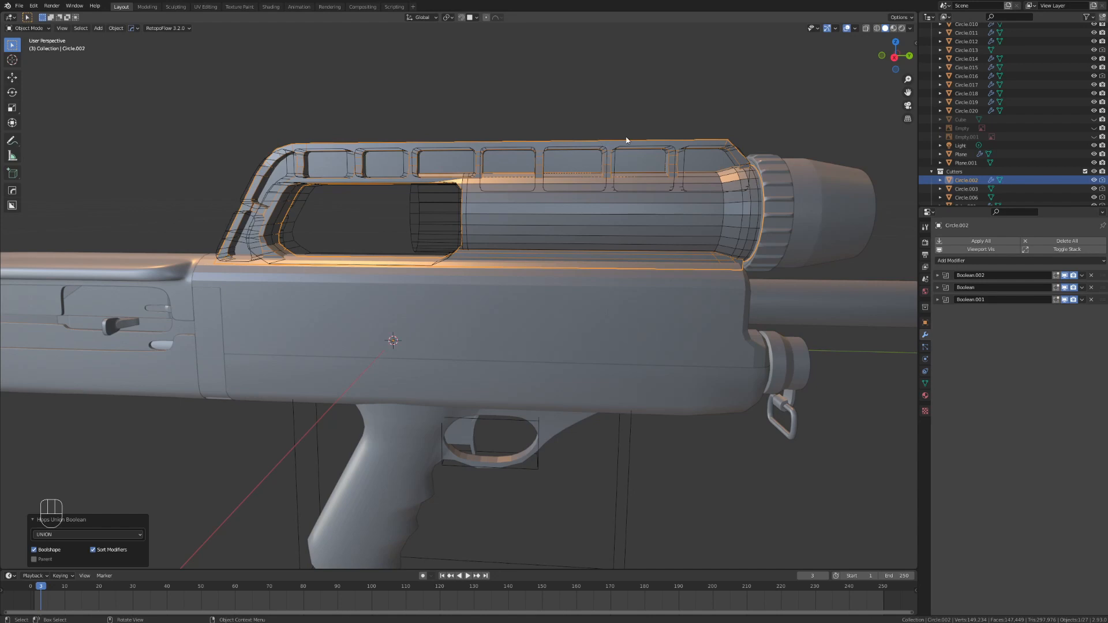
mouse_move(707, 112)
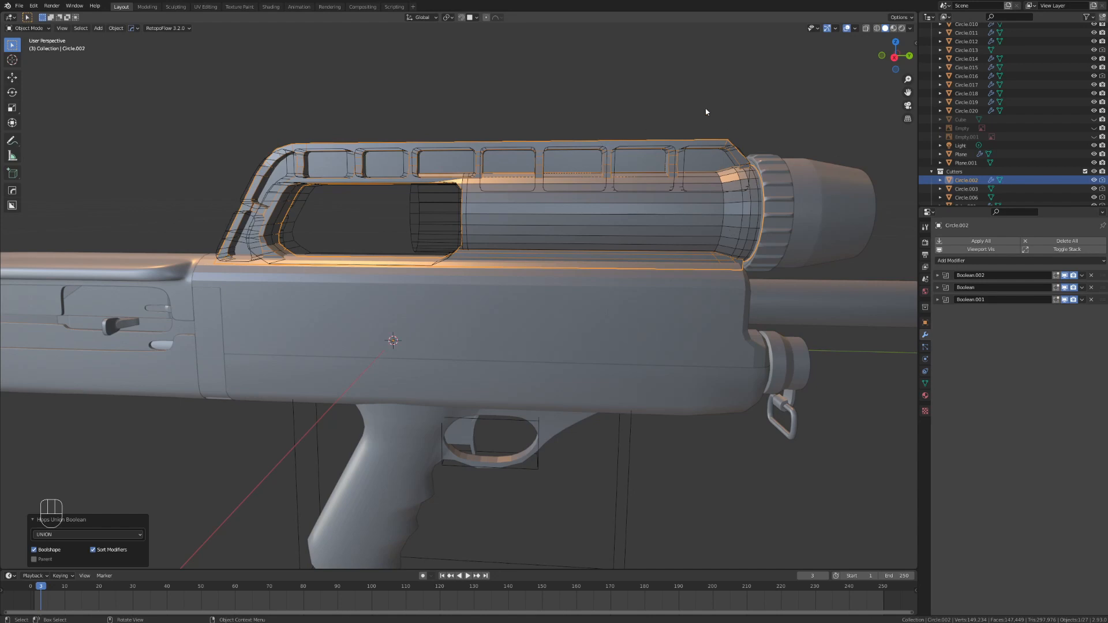
mouse_move(764, 288)
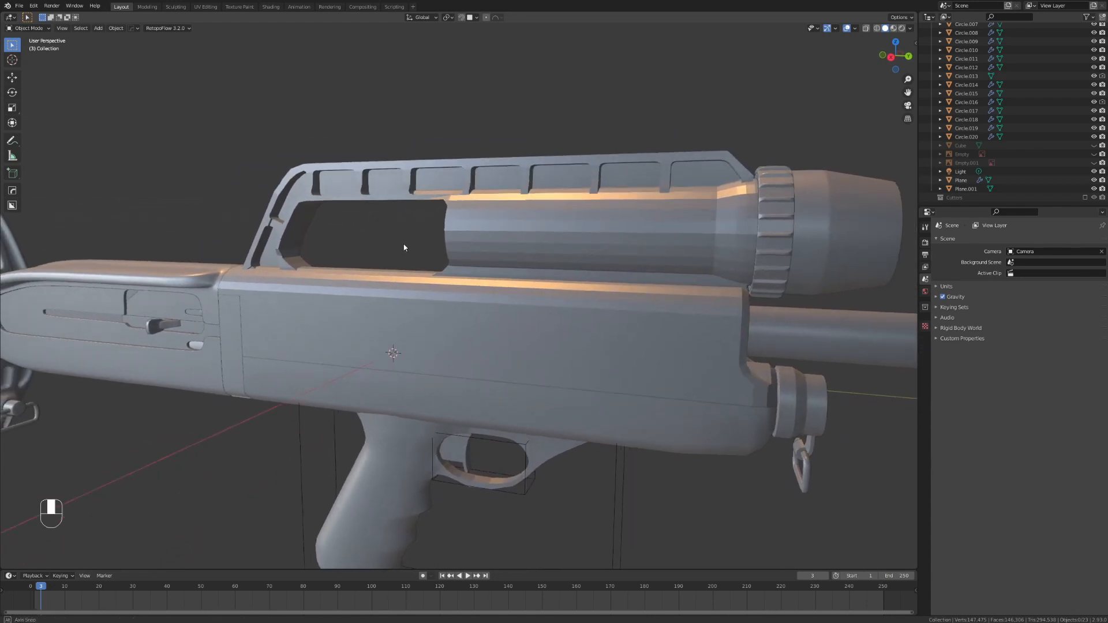
Step: View the handle opening from the side, then load the high-poly M16 .blend file
drag(403, 247, 647, 262)
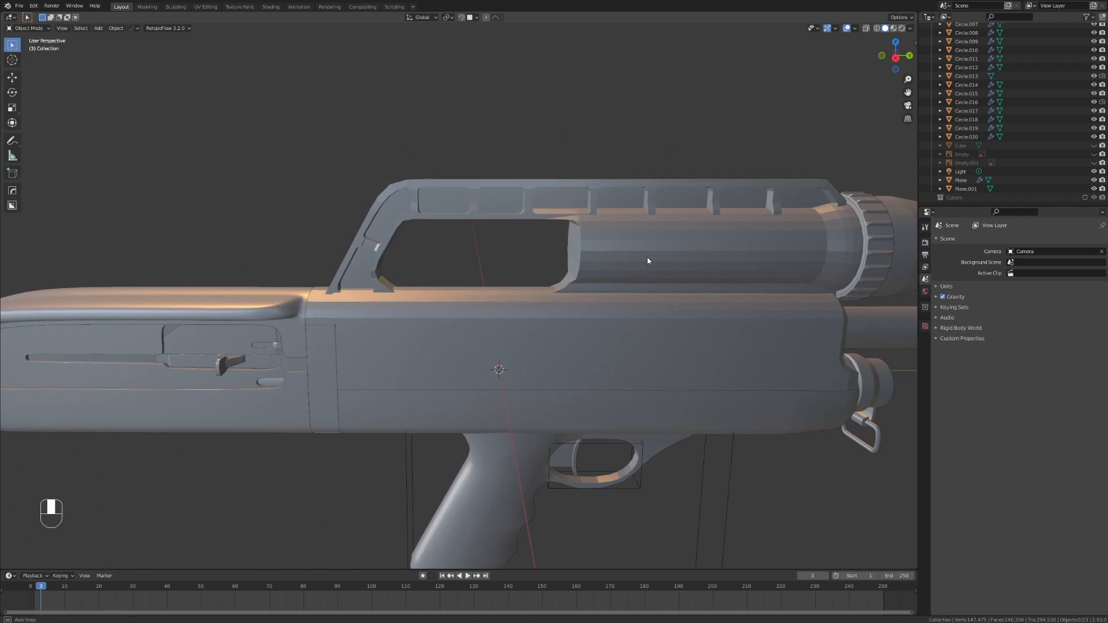
drag(647, 262, 668, 292)
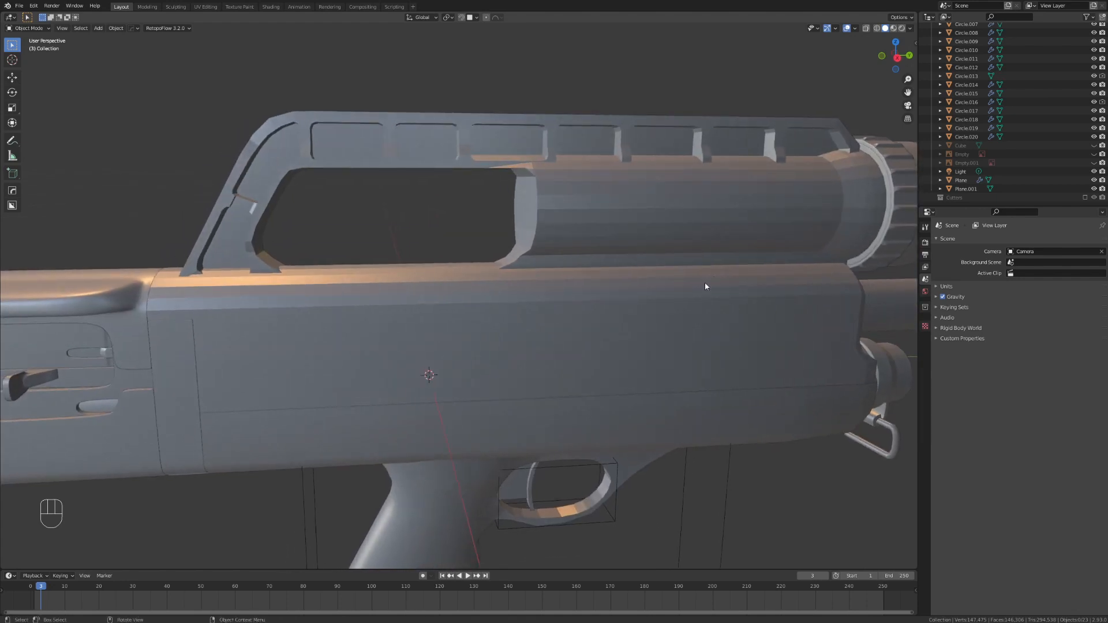
drag(704, 286, 464, 240)
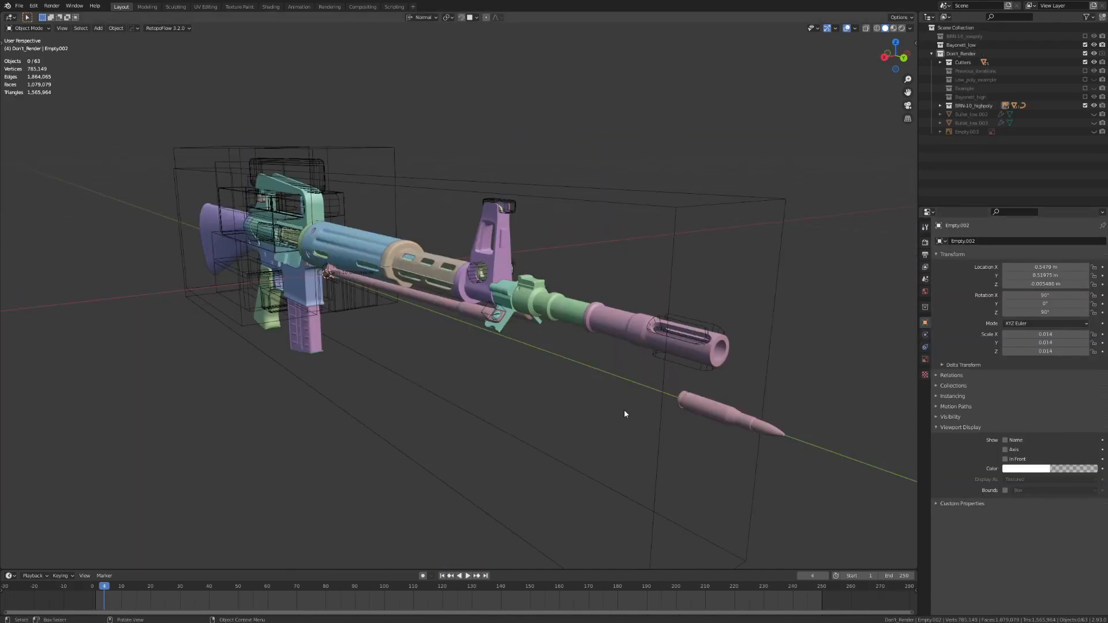
Step: Orbit around the Upper_high receiver and stock while showing its modifier stack
drag(625, 414, 539, 383)
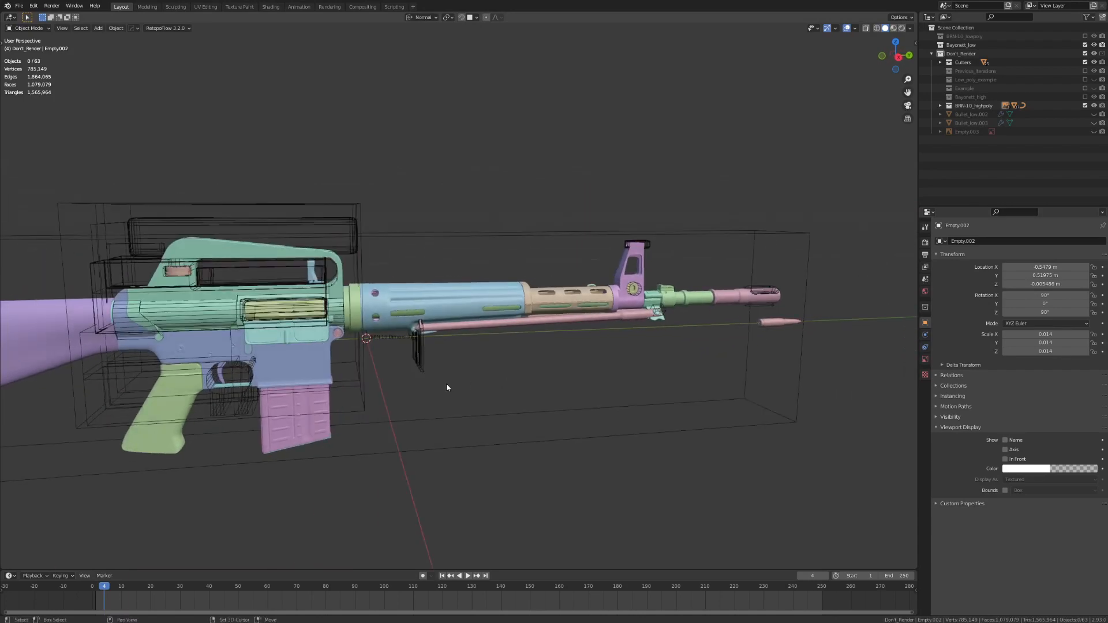
drag(447, 387, 508, 397)
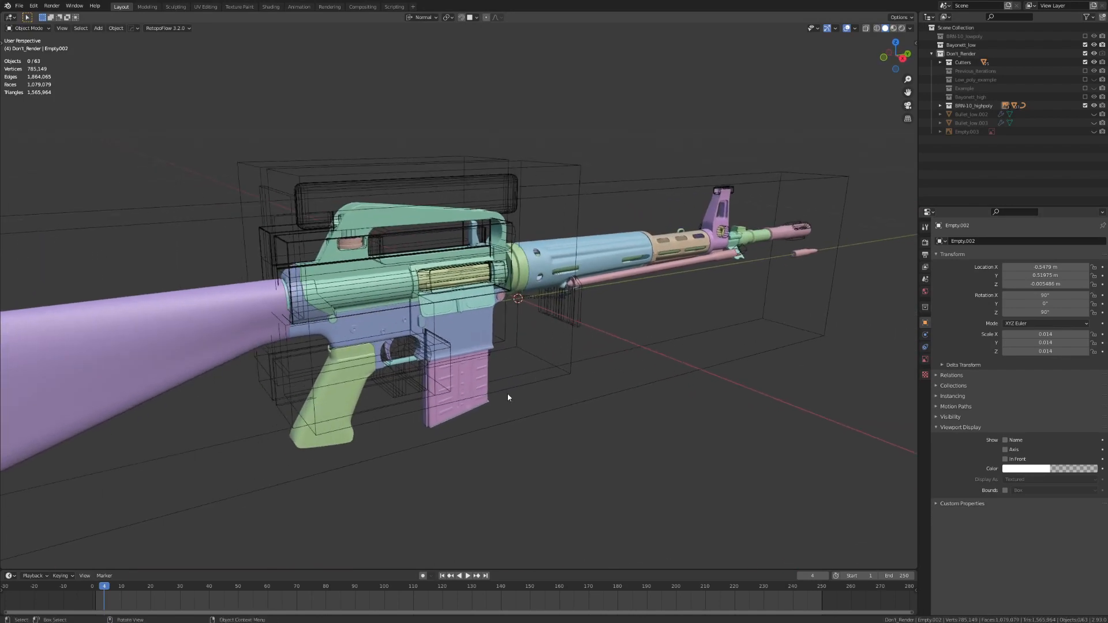
drag(508, 397, 635, 393)
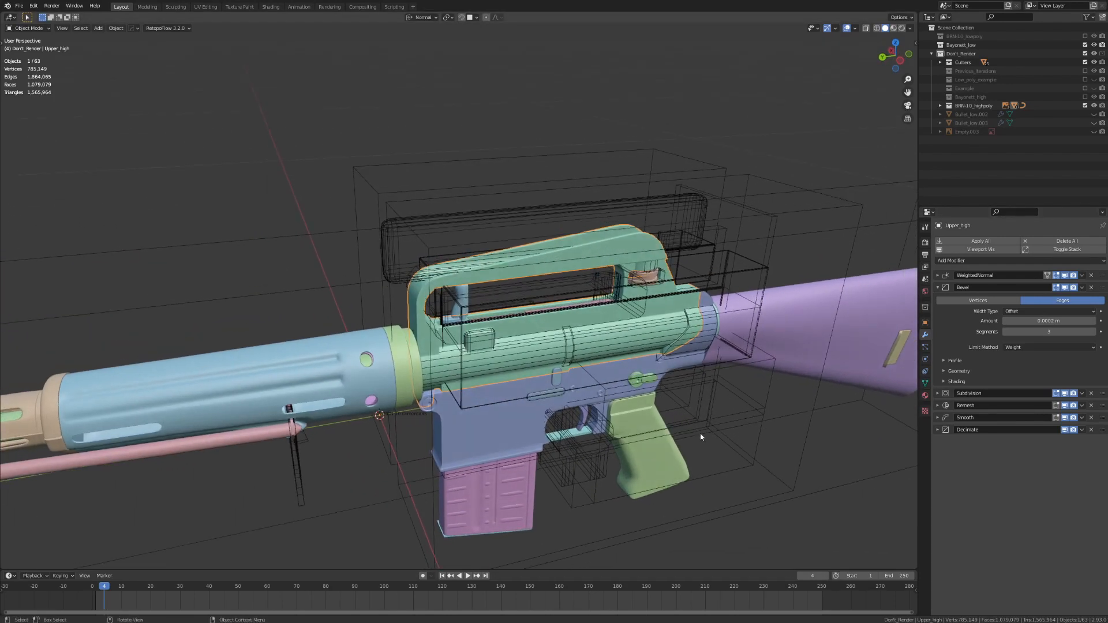
drag(700, 437, 706, 406)
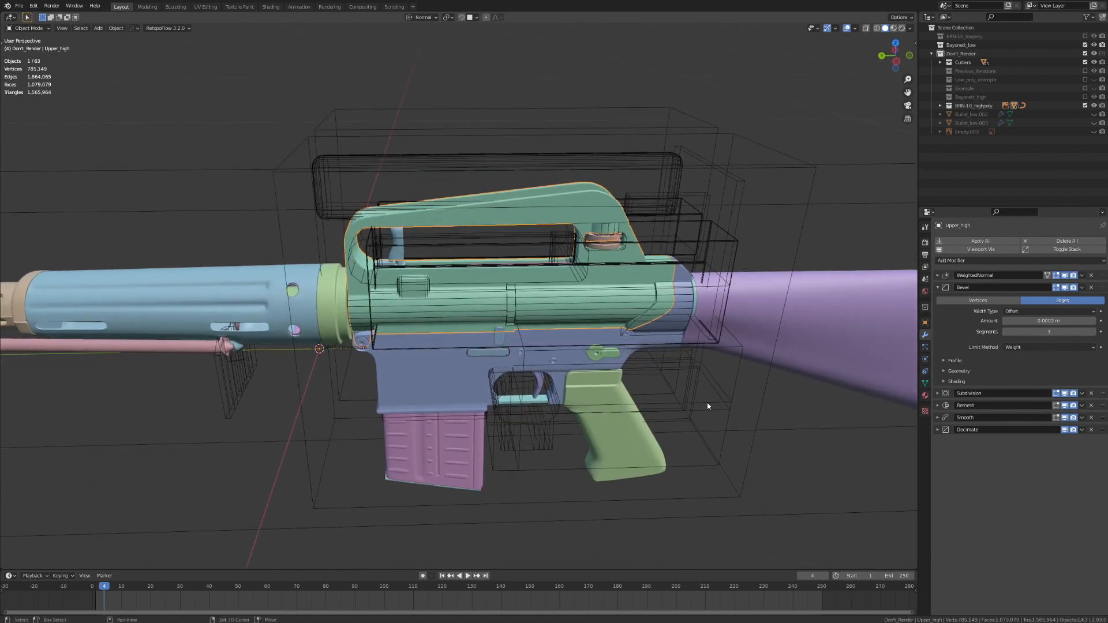
drag(707, 406, 663, 517)
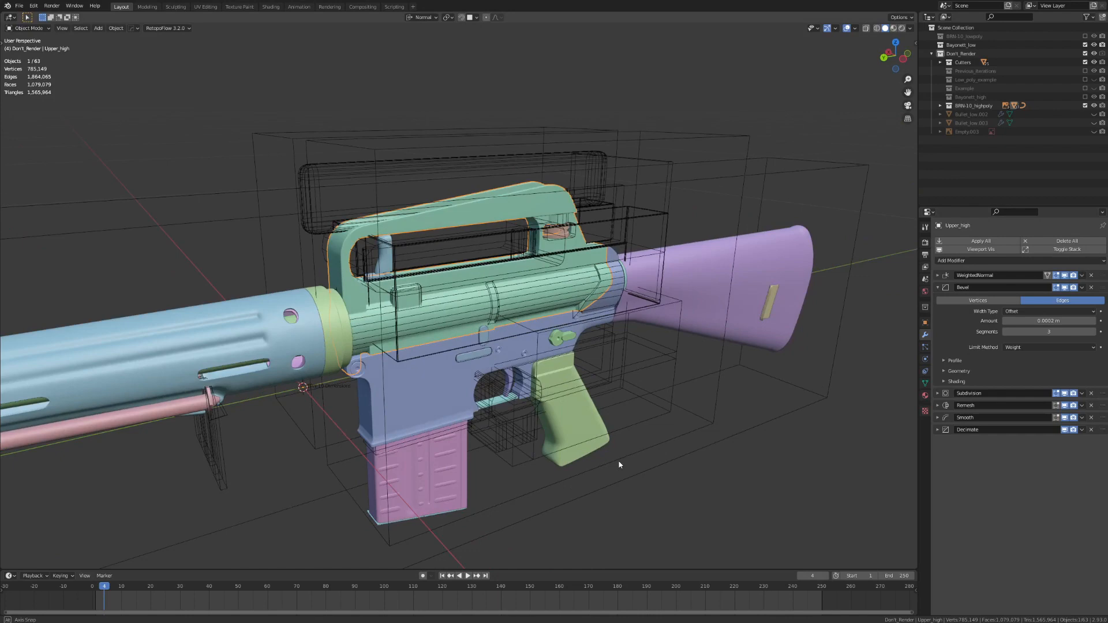
drag(619, 464, 652, 473)
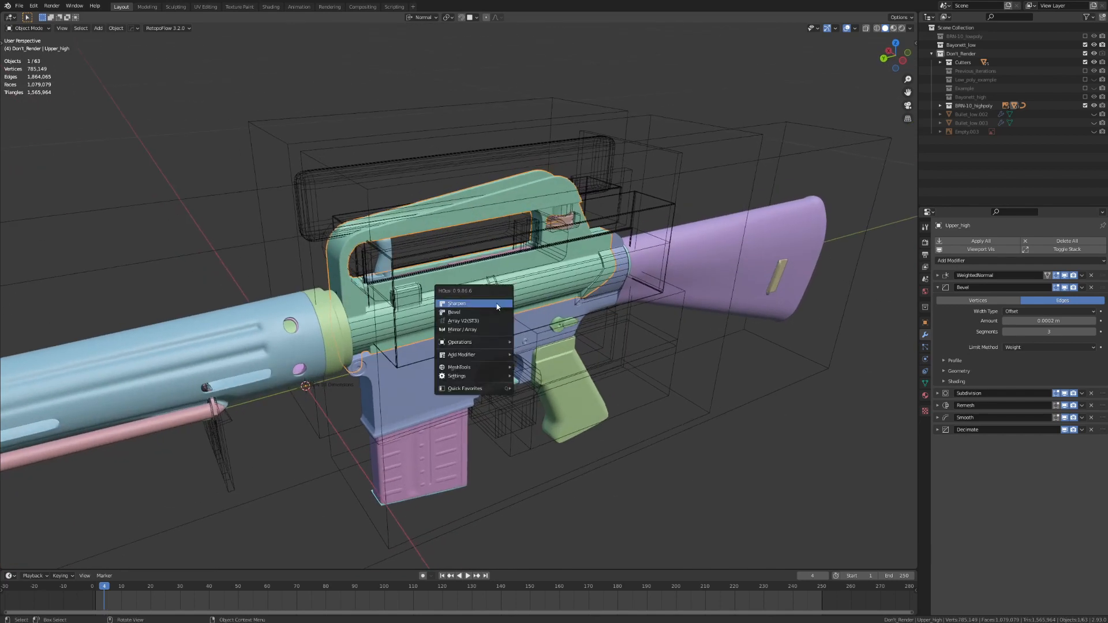
mouse_move(464, 312)
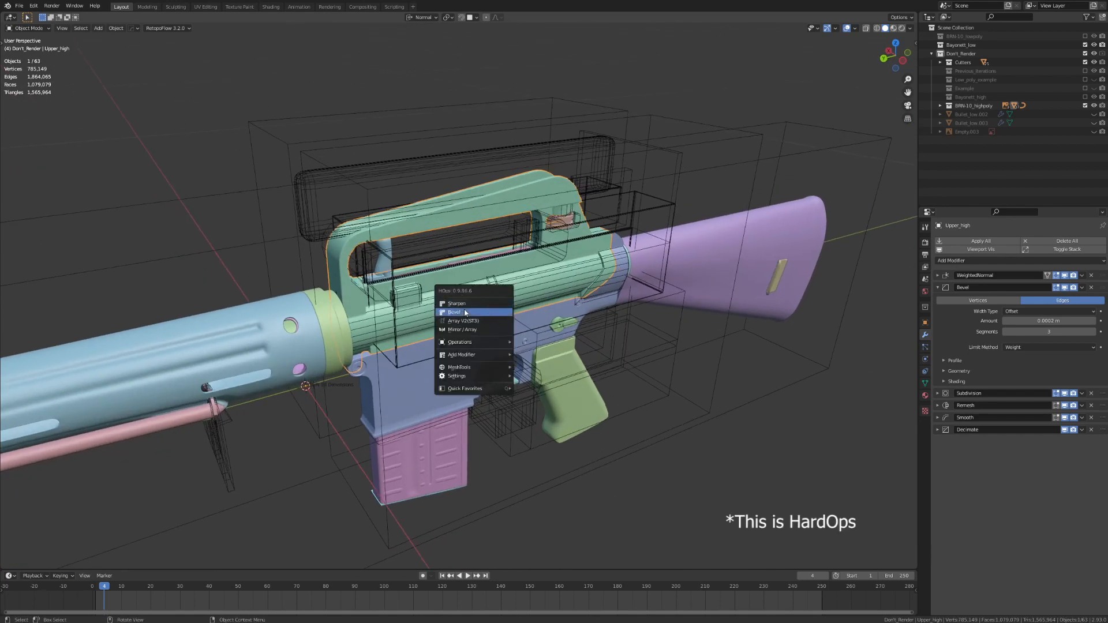
mouse_move(467, 356)
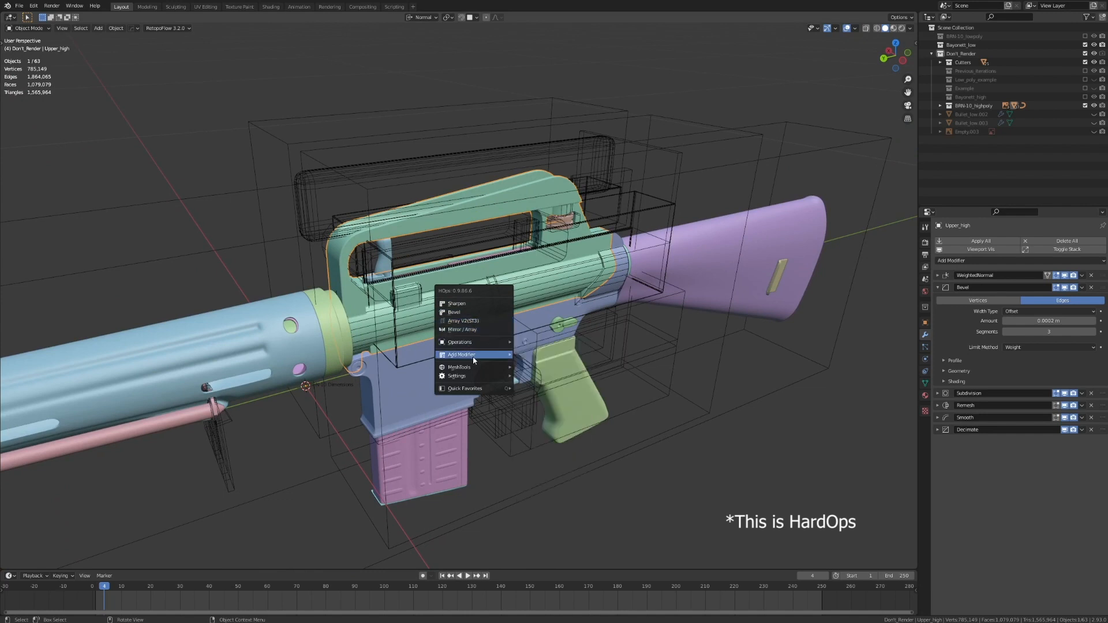
click(460, 355)
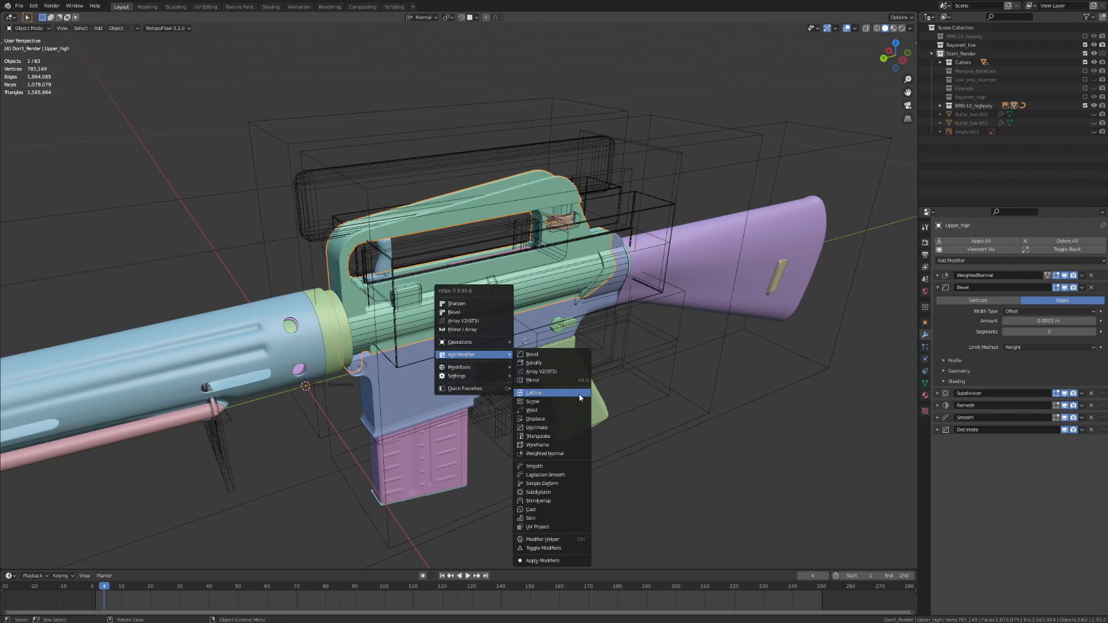
mouse_move(565, 454)
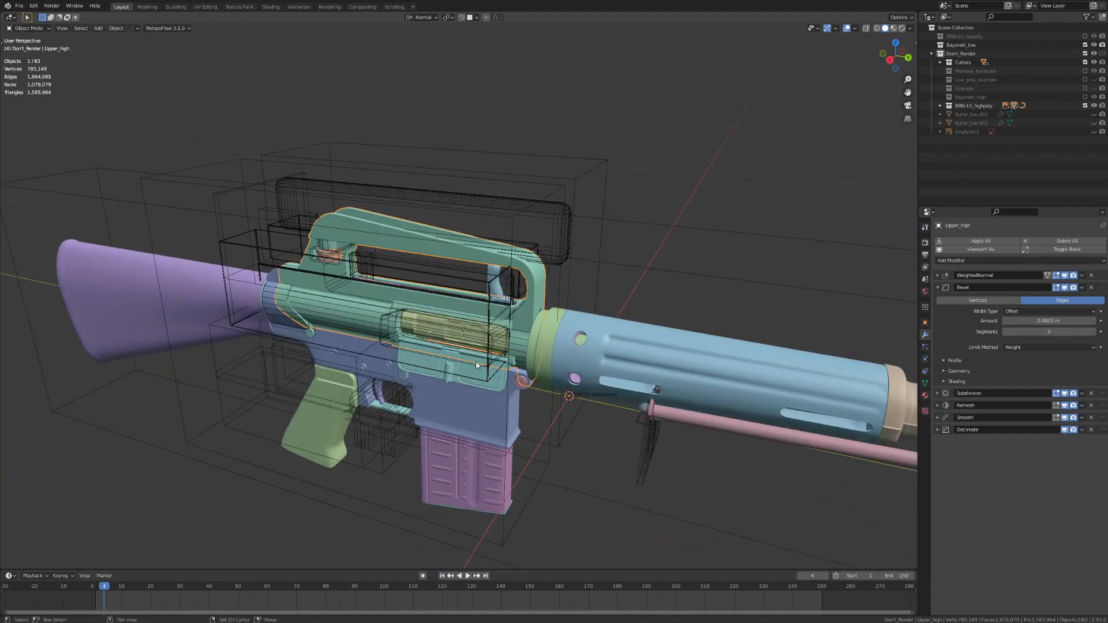
drag(475, 365, 480, 389)
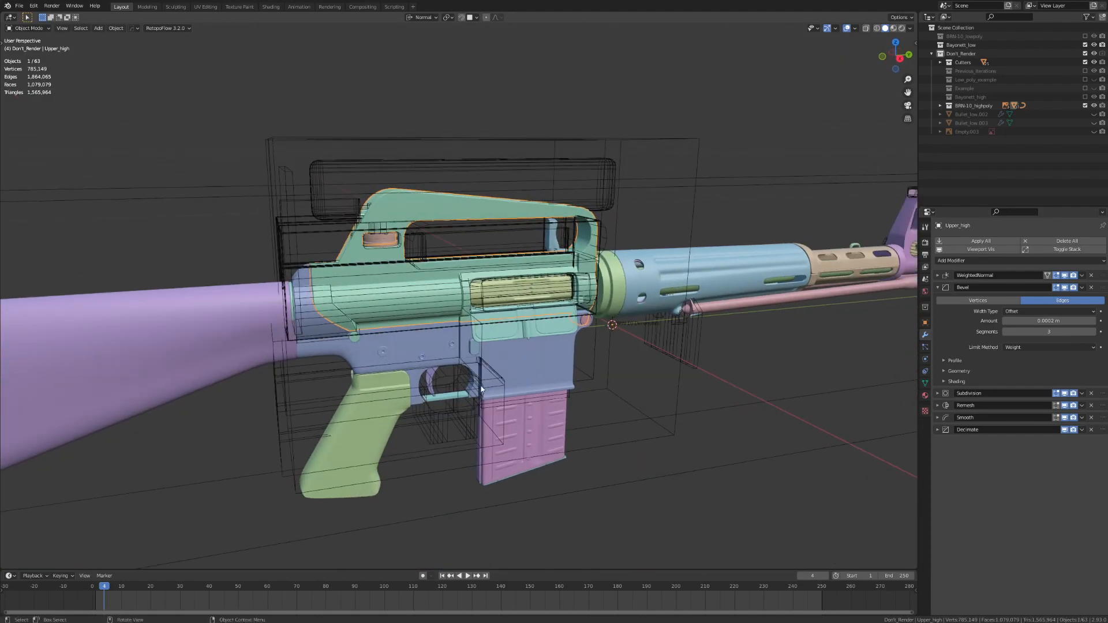
drag(480, 389, 549, 391)
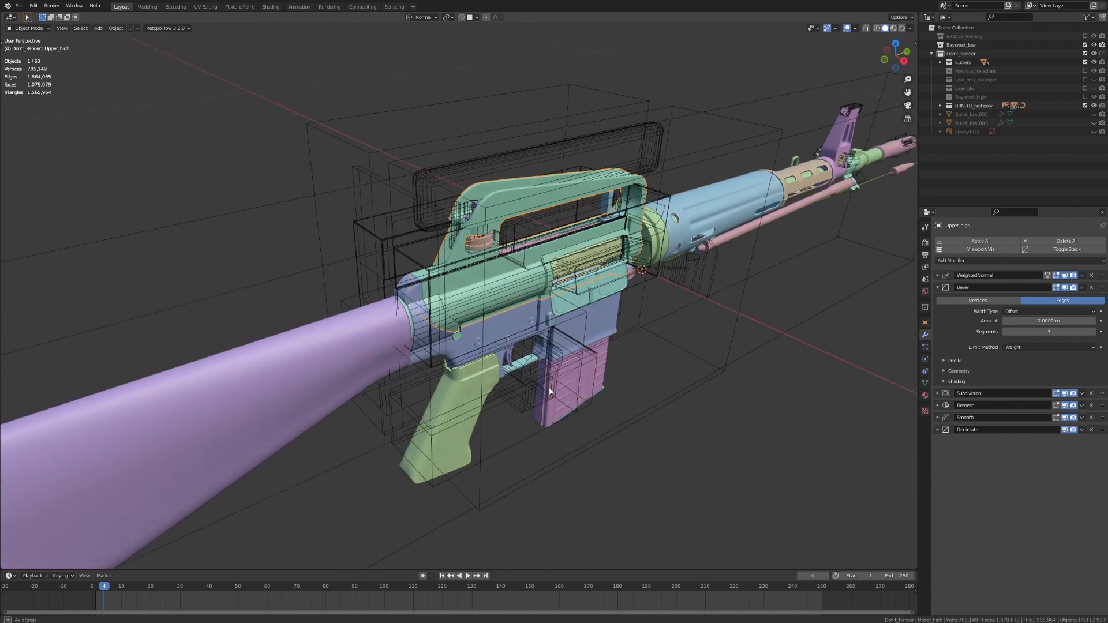
drag(549, 392, 733, 388)
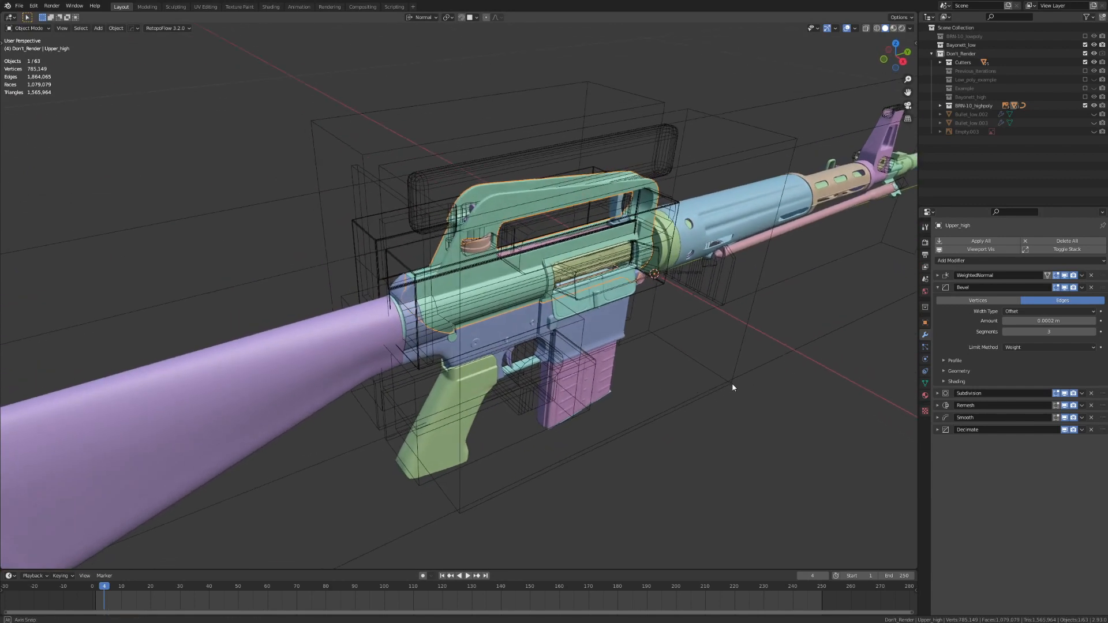
drag(733, 387, 763, 442)
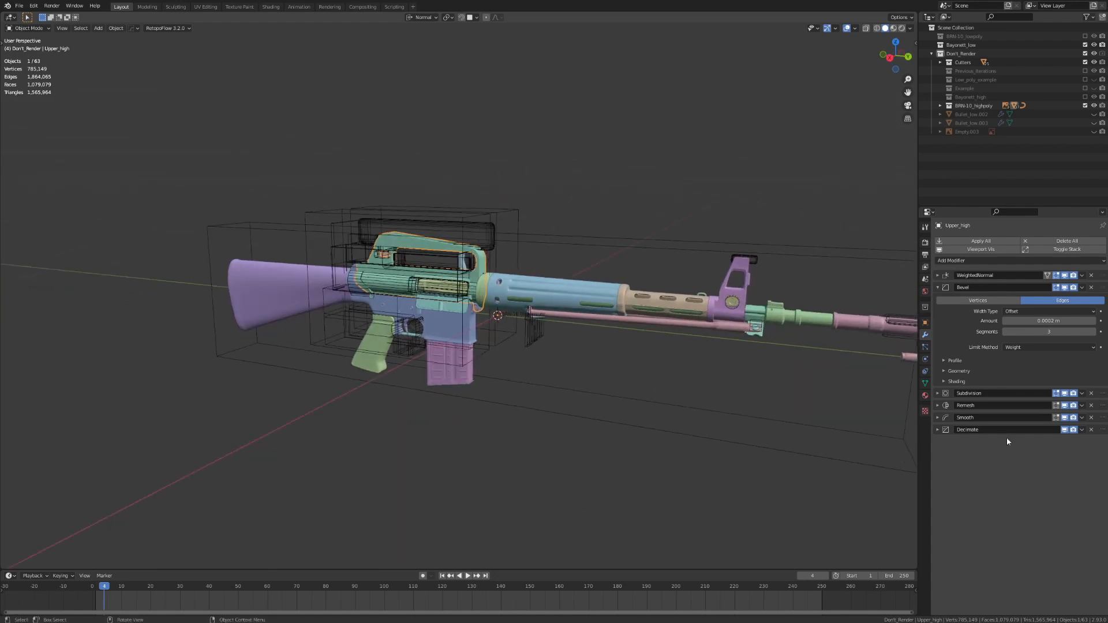
drag(495, 310, 661, 448)
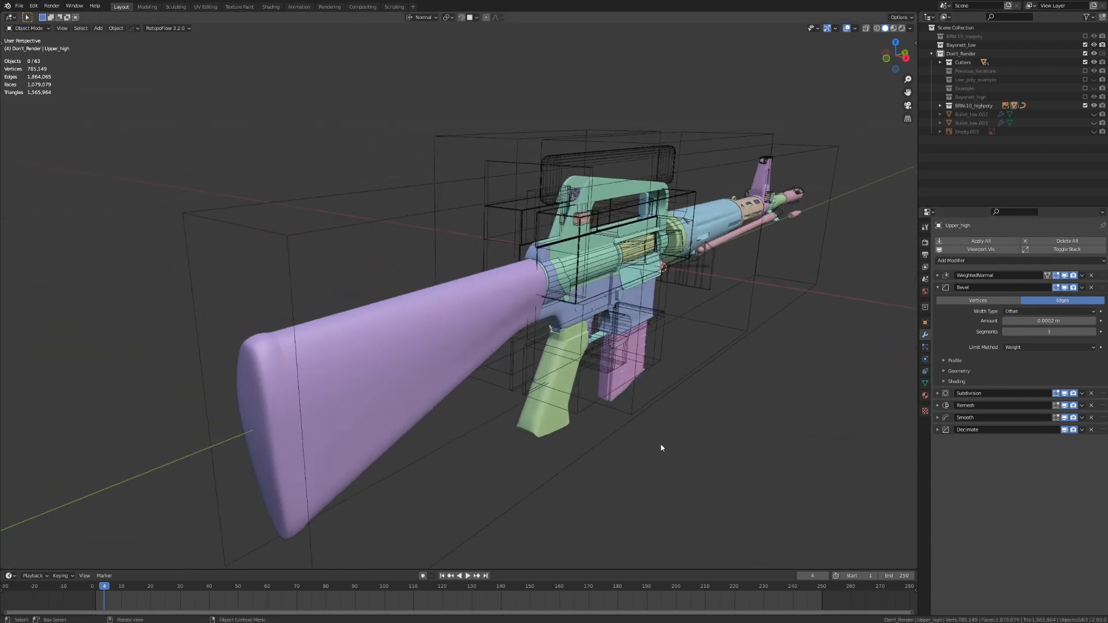
drag(660, 447, 772, 438)
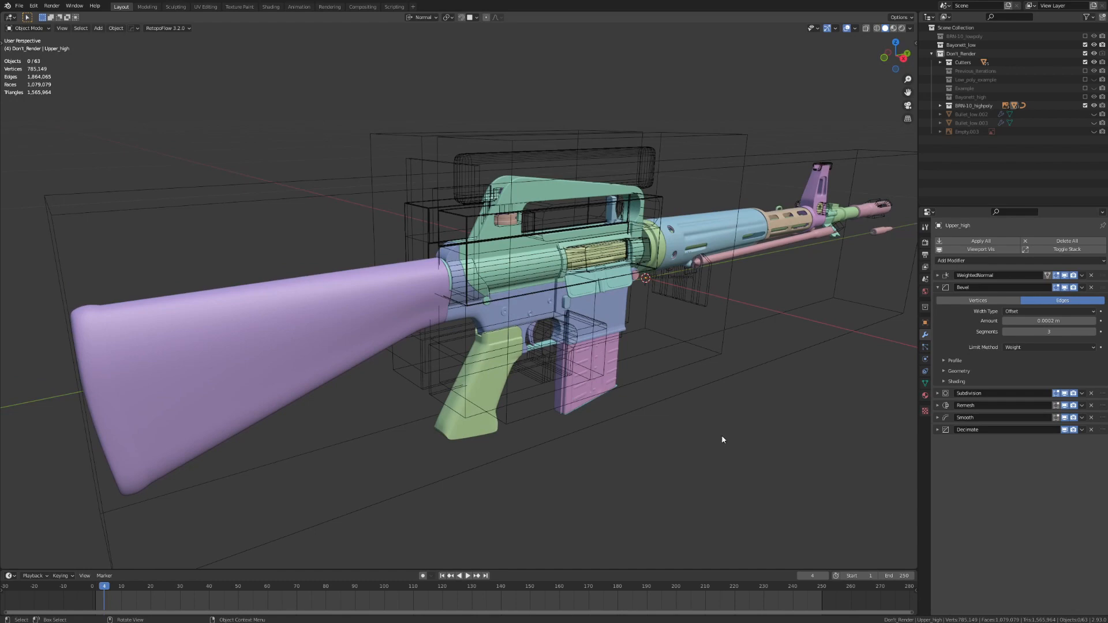
drag(723, 440, 792, 441)
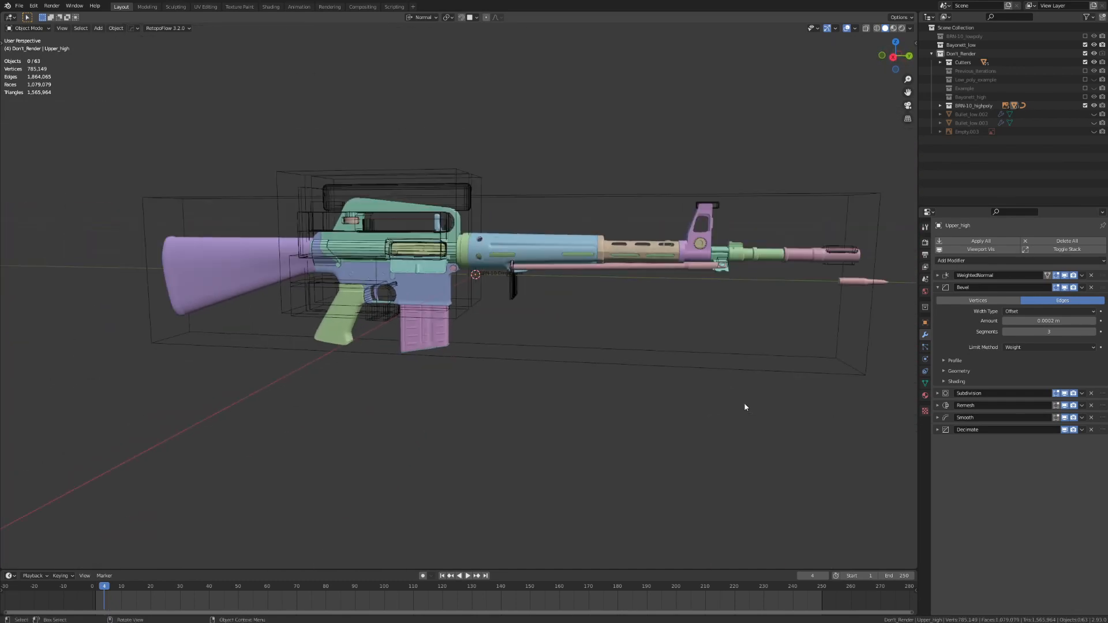
drag(744, 408, 613, 399)
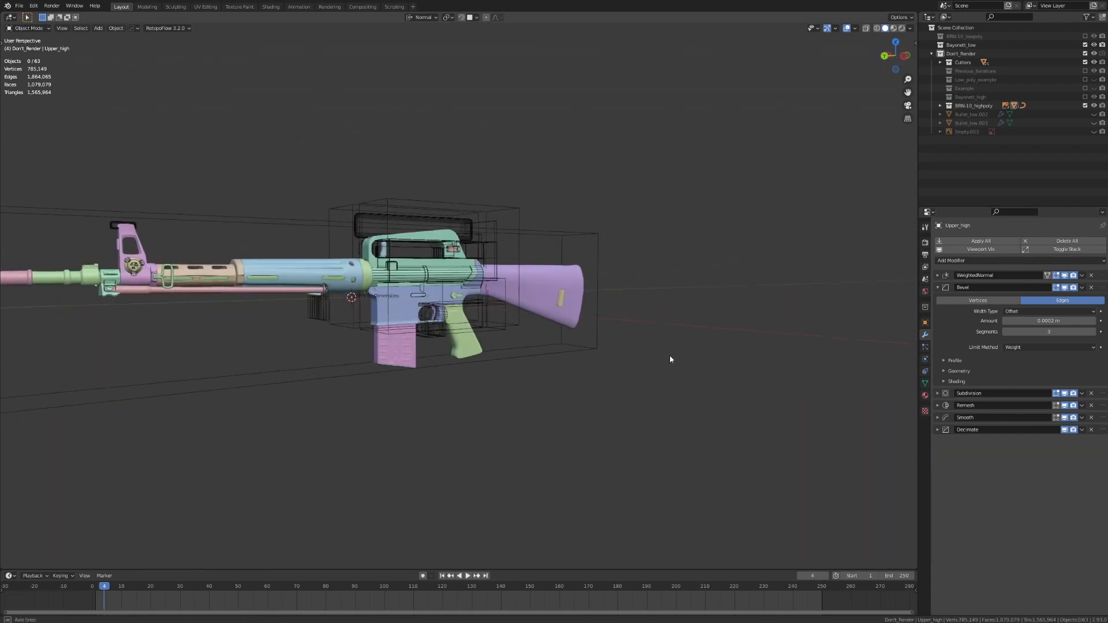
drag(670, 359, 490, 383)
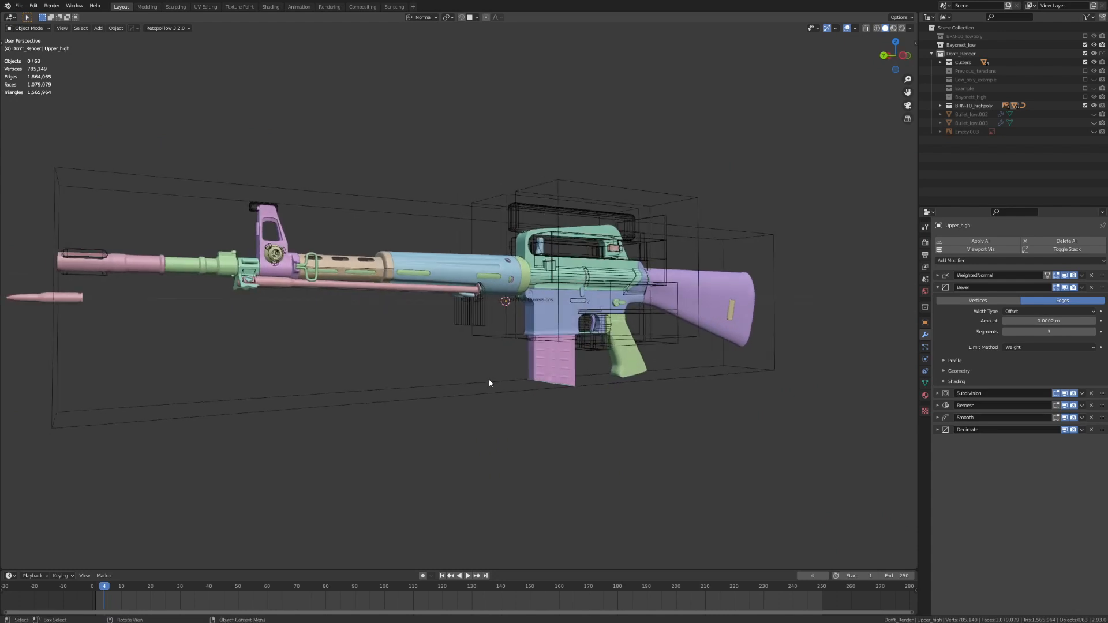